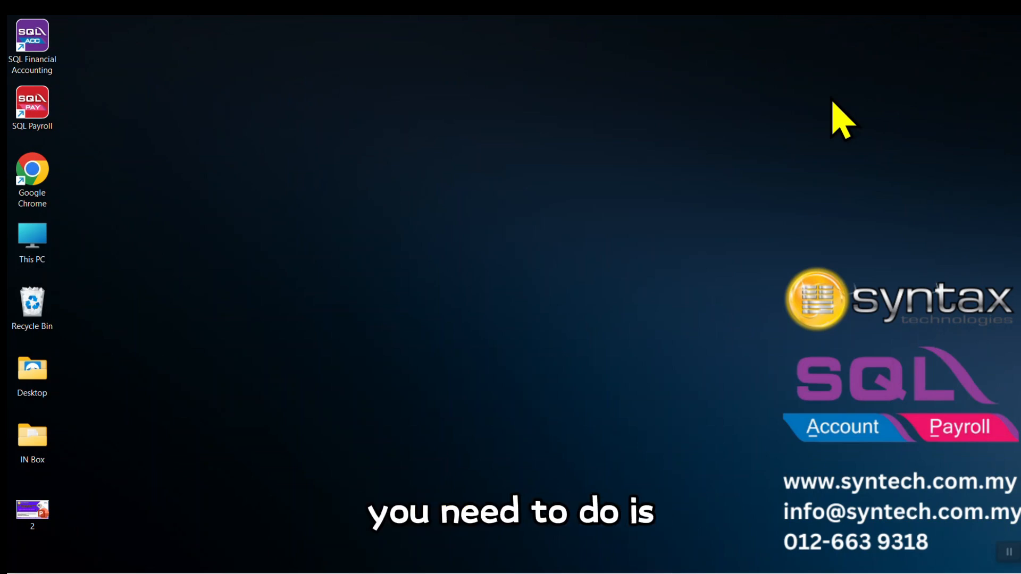
Create a new folder named SQL BACKUP at the root of the C drive
double_click(32, 233)
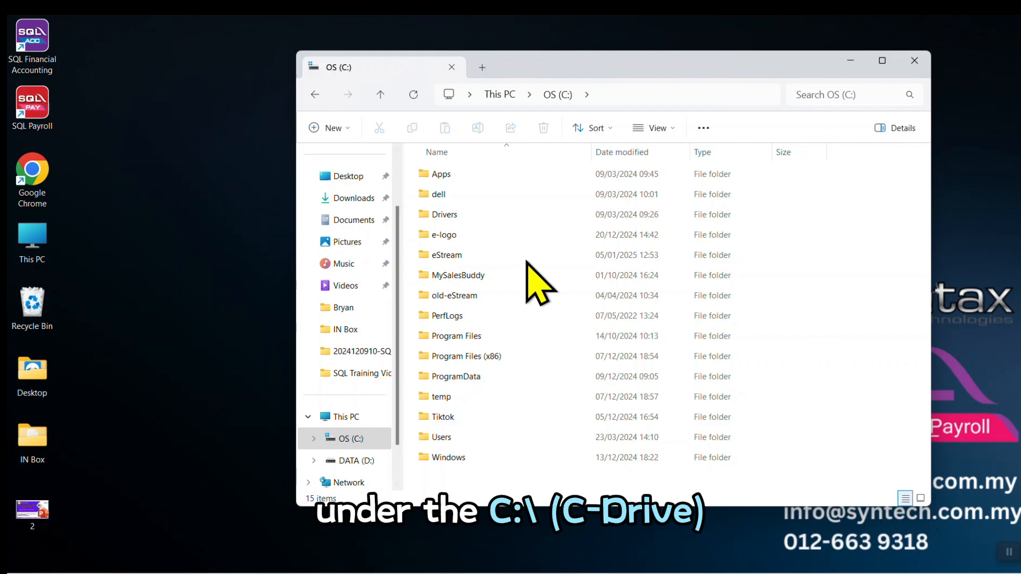
right_click(540, 286)
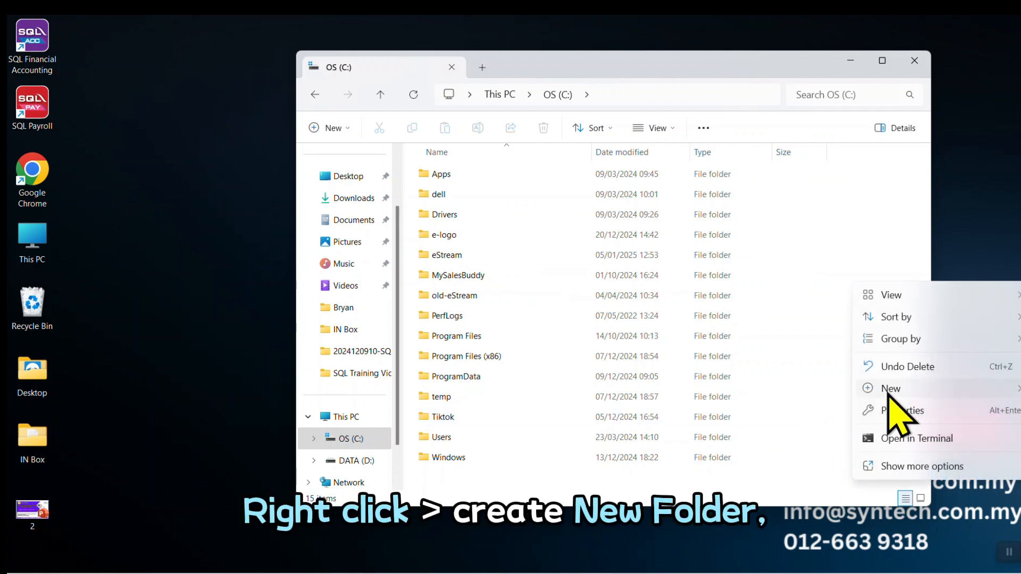
click(889, 388)
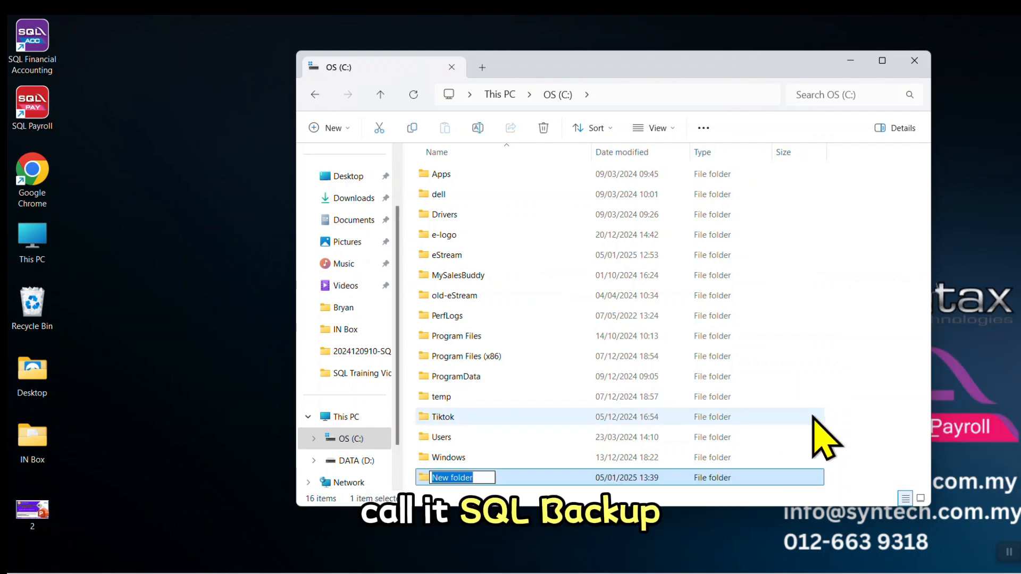
text(SQL BACKUP)
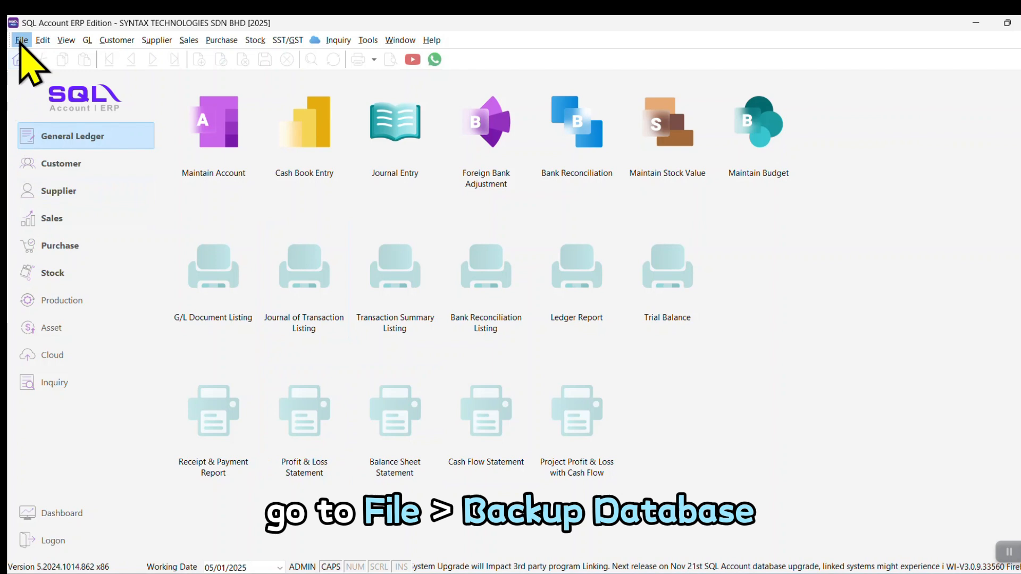
Reach the Backup Database window and list the choices for adding a backup destination
click(22, 39)
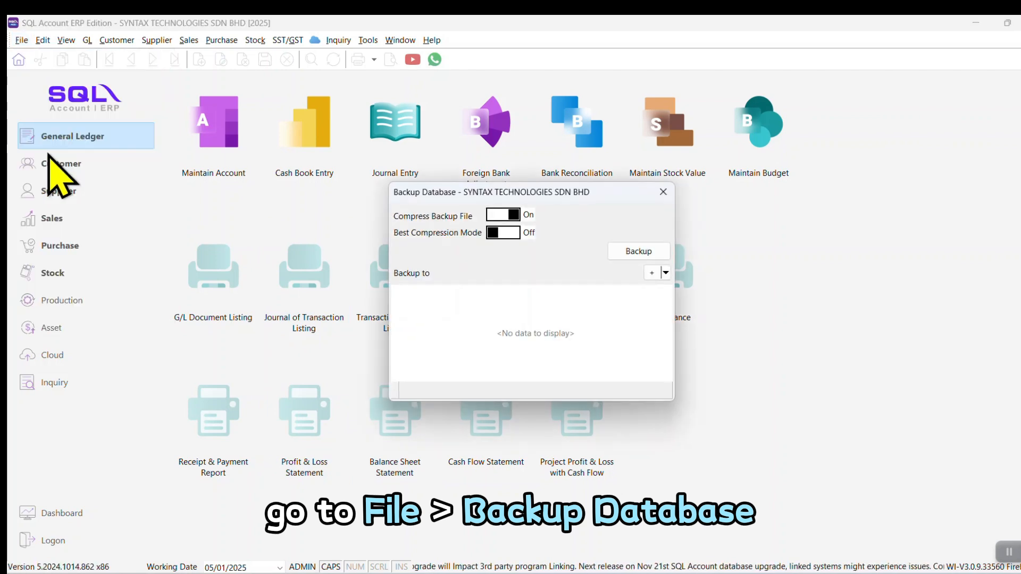
mouse_move(504, 303)
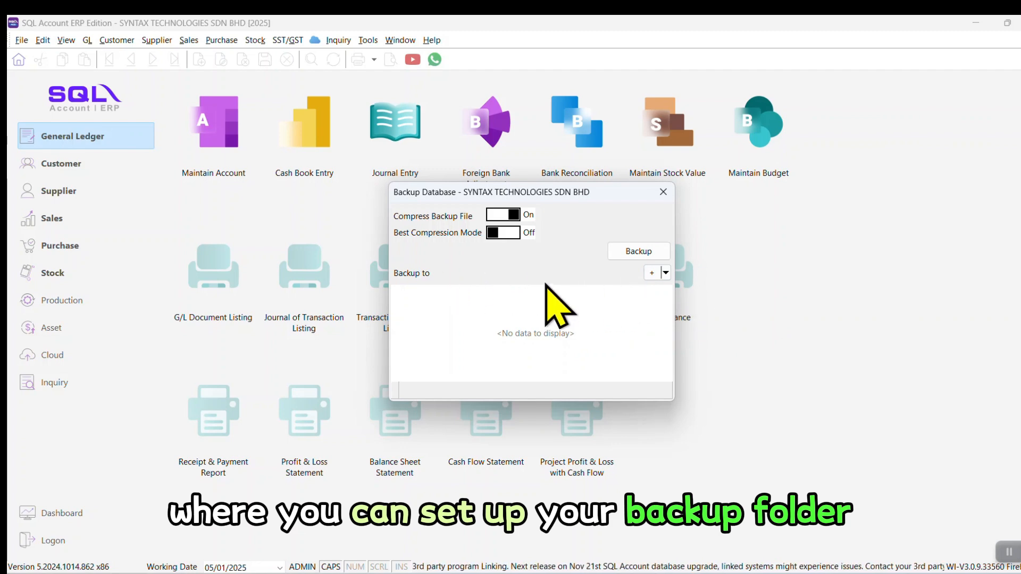
mouse_move(618, 300)
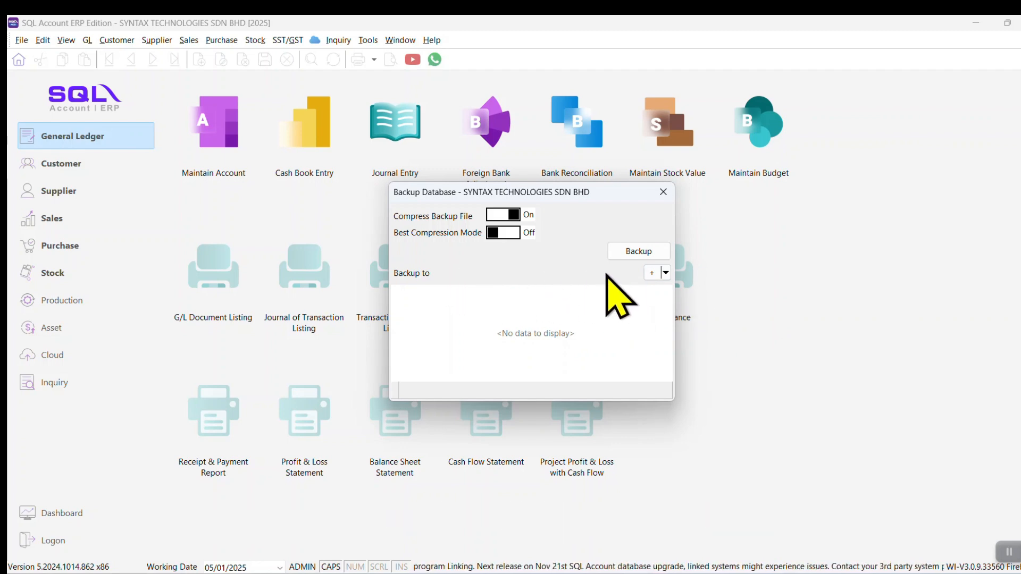
mouse_move(659, 293)
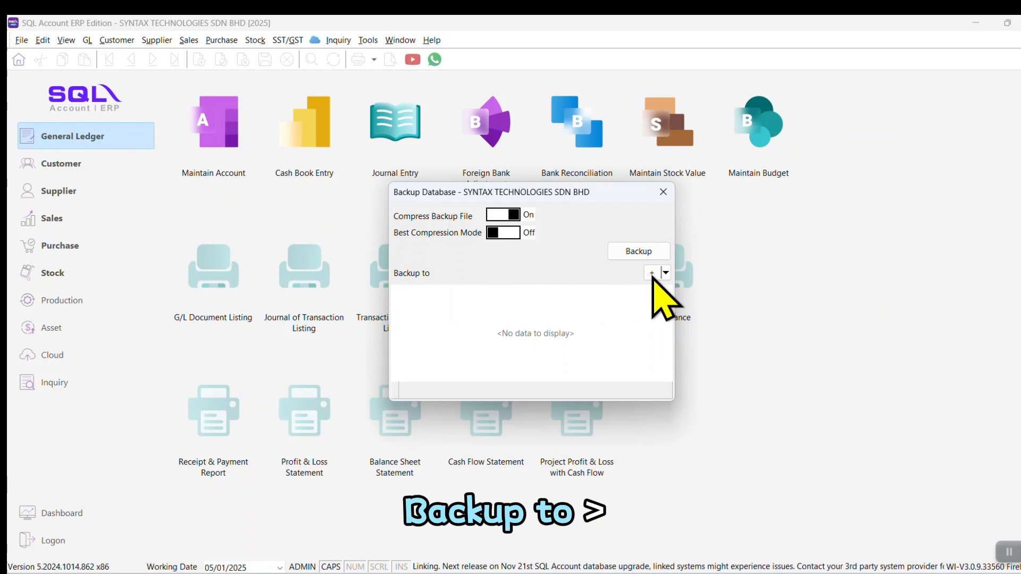
click(652, 272)
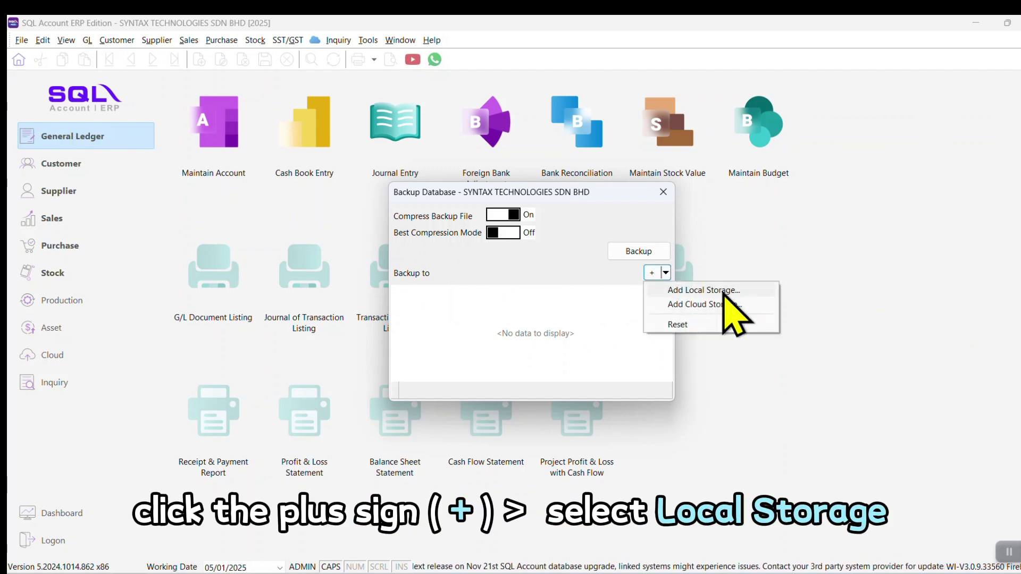
mouse_move(706, 325)
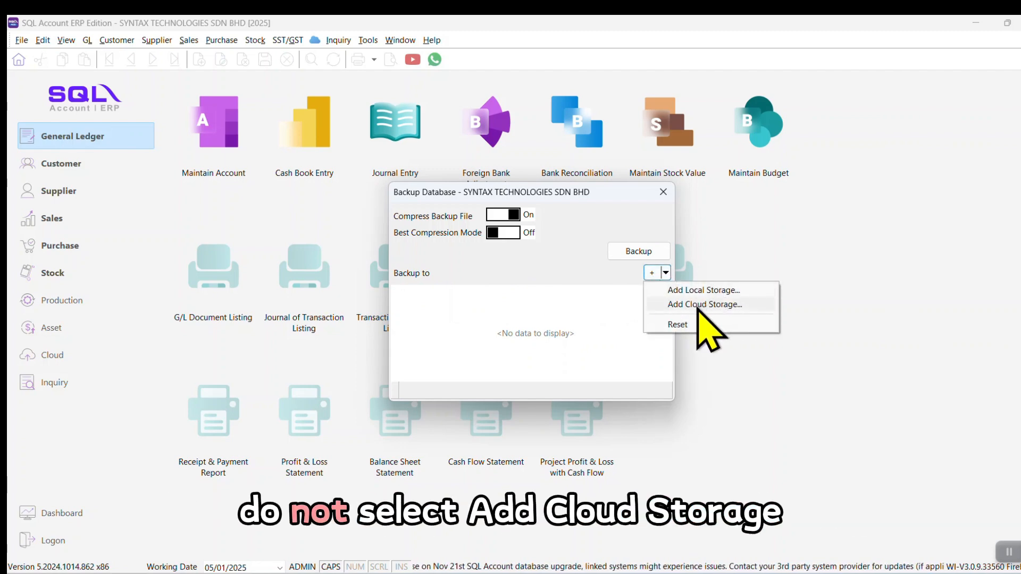
mouse_move(716, 332)
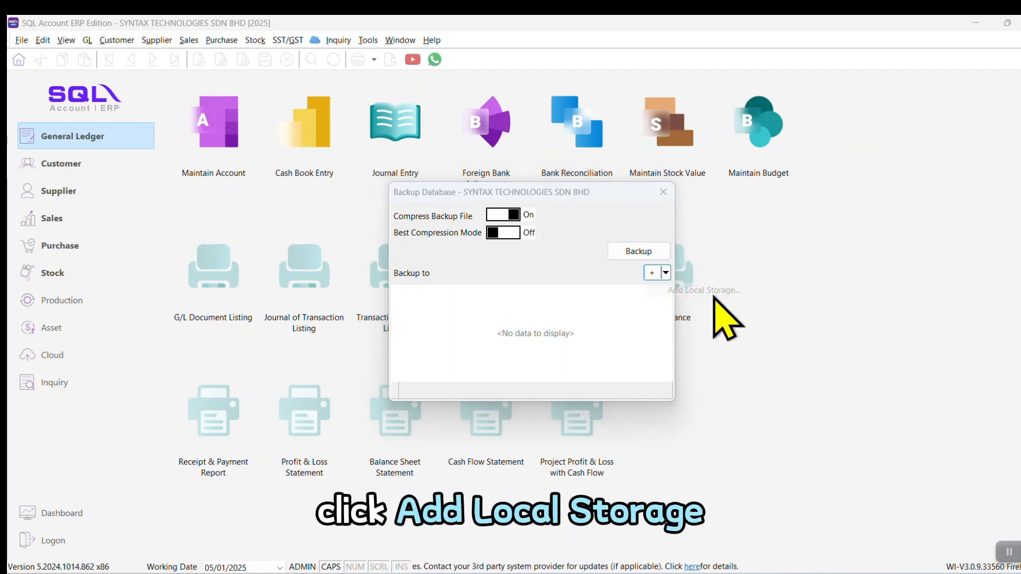
Add C:\SQL BACKUP as the local storage destination for database backups
click(703, 290)
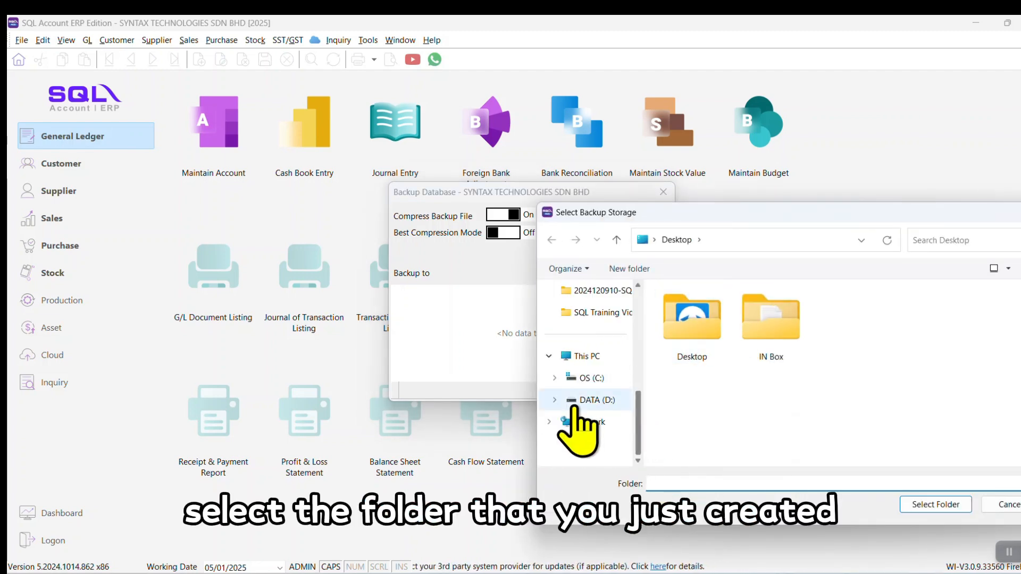
click(589, 377)
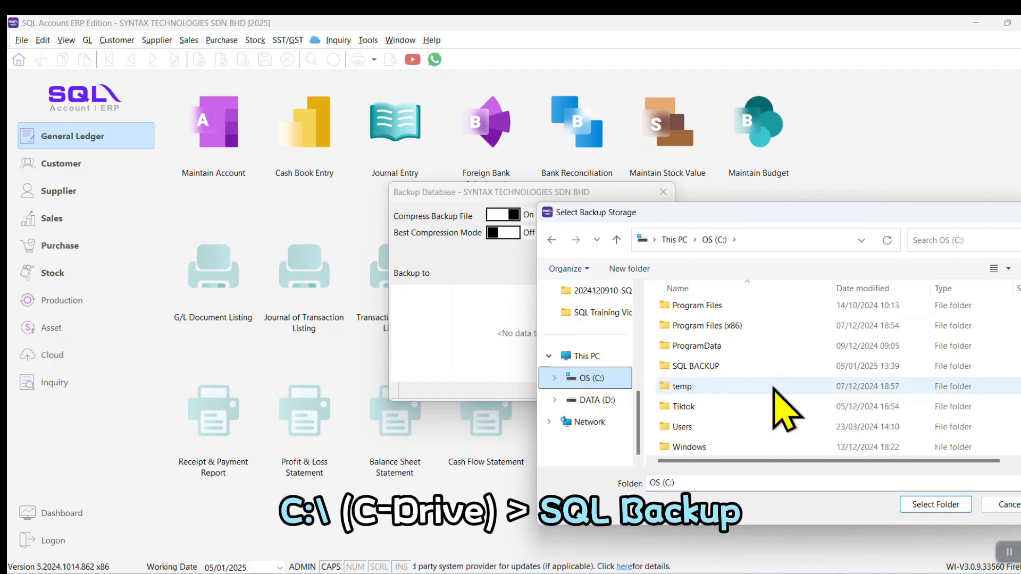
click(694, 364)
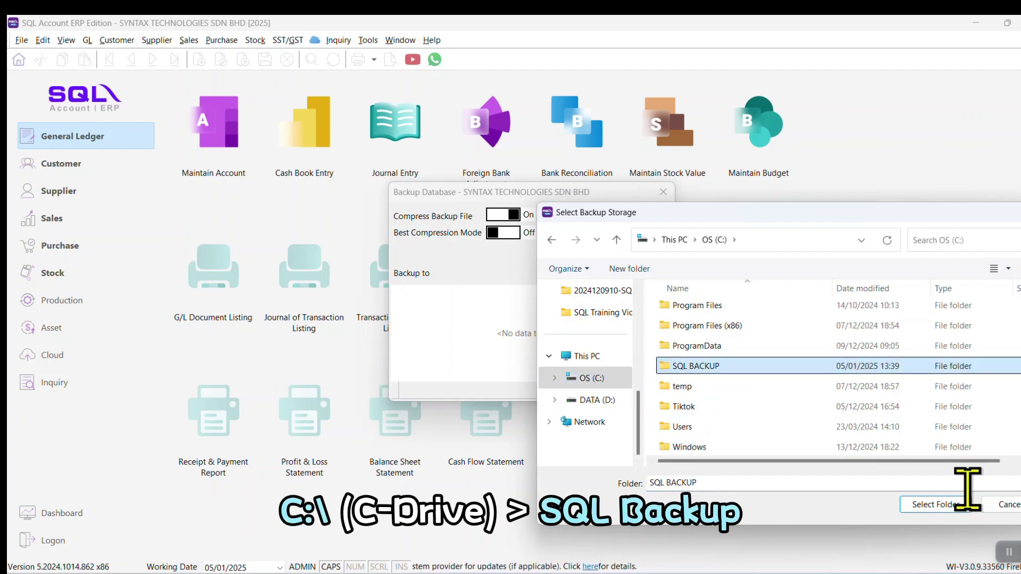
click(929, 504)
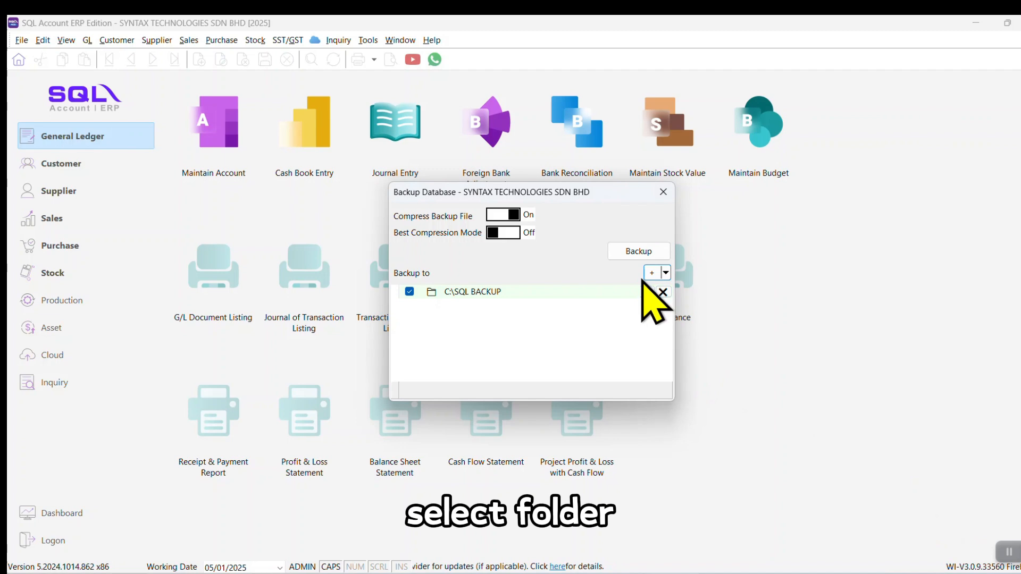
mouse_move(662, 191)
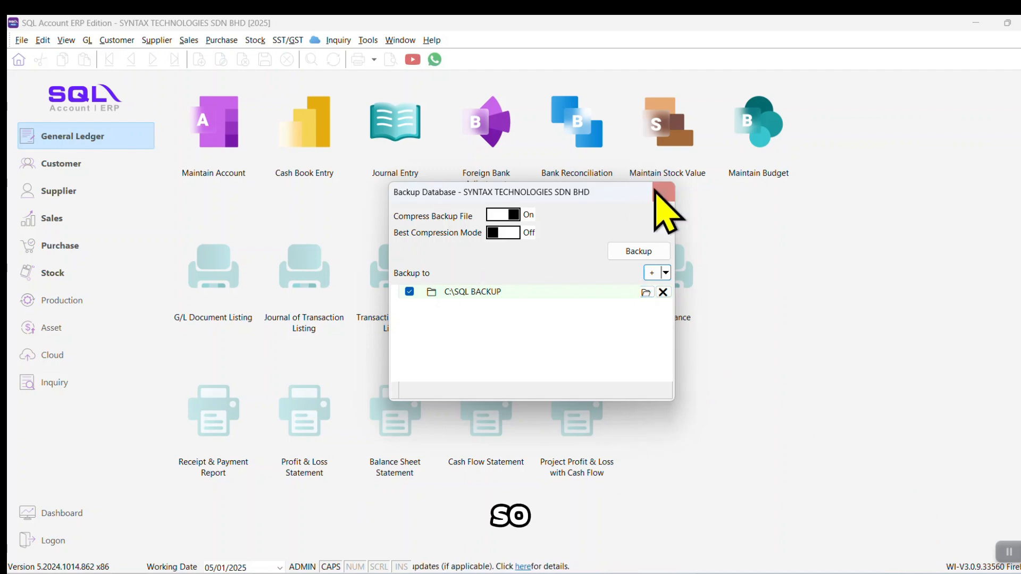
Run the company database backup to C:\SQL BACKUP and acknowledge the Done message
click(662, 190)
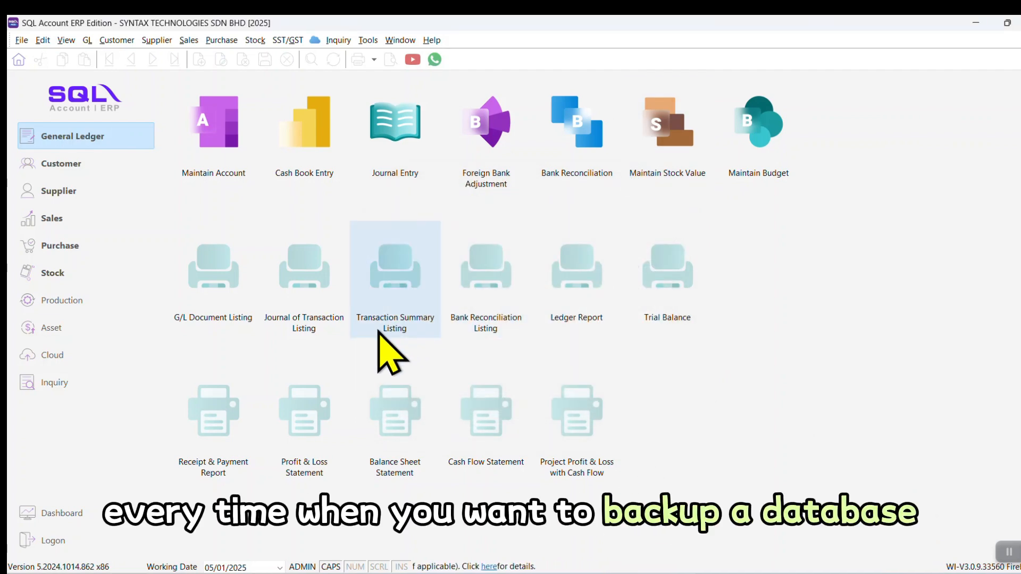
mouse_move(202, 169)
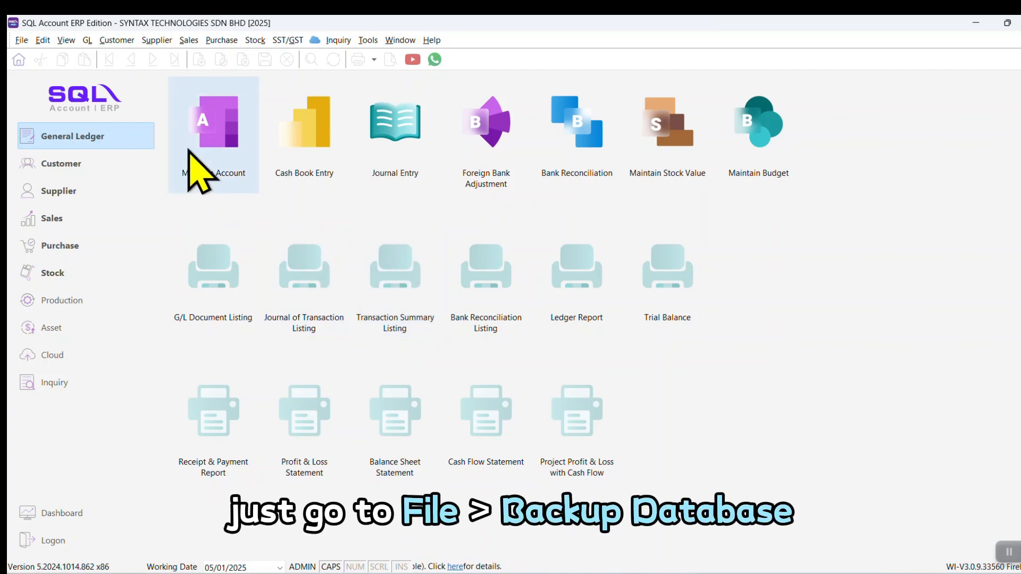
click(21, 39)
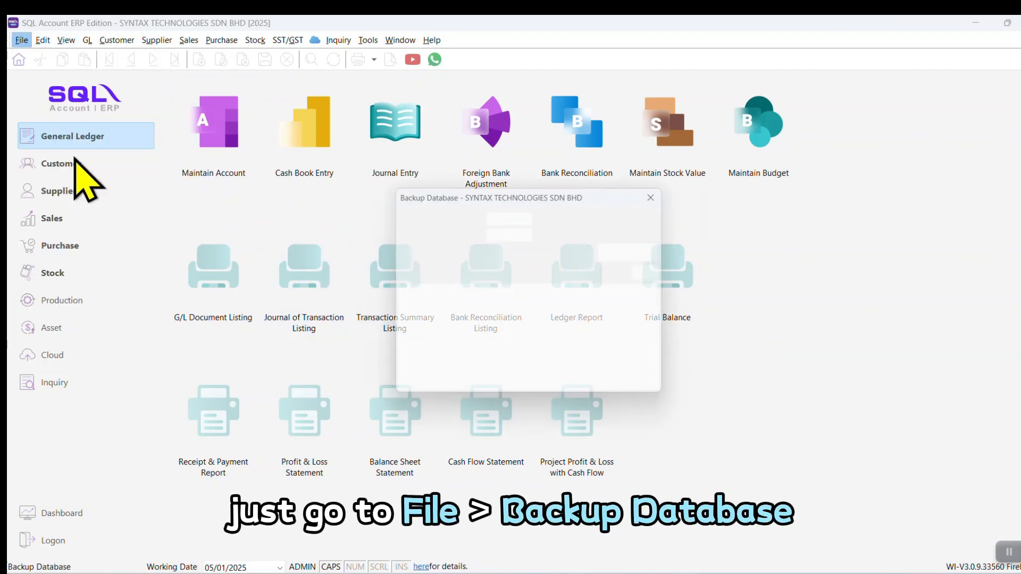
click(637, 251)
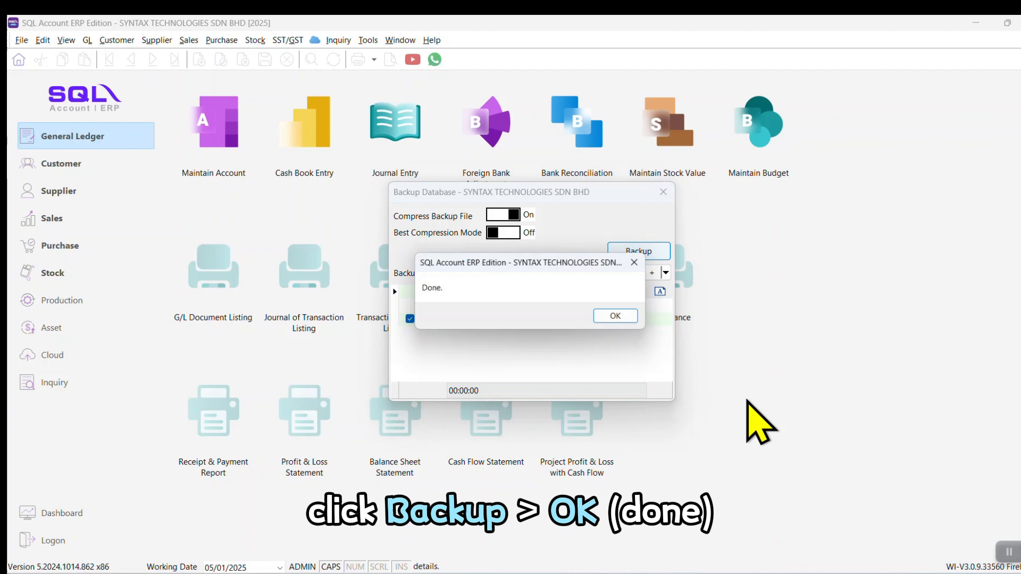
click(614, 315)
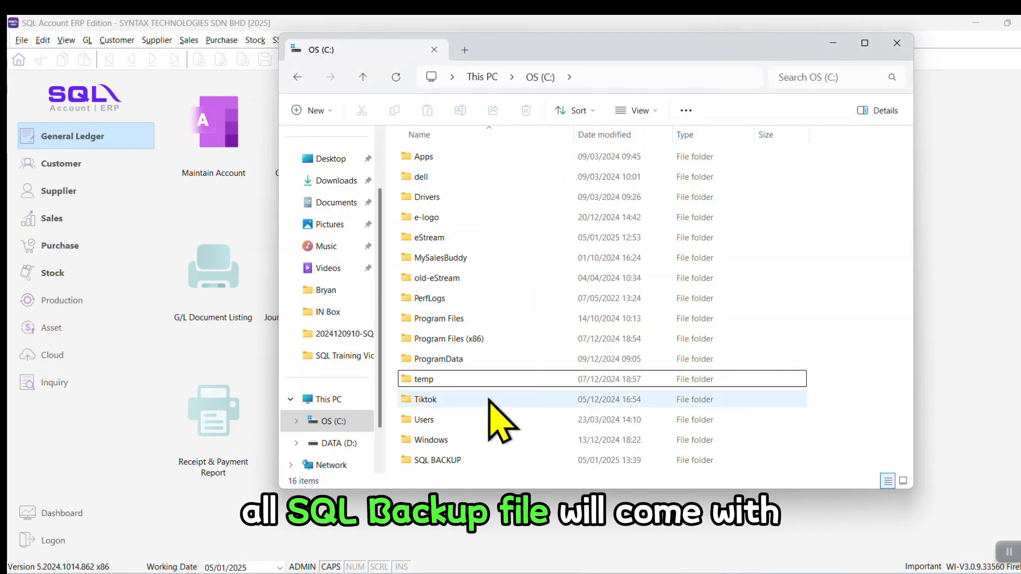
View the 2025-01-05 SYNTAX TECHNOLOGIES SDN BHD backup zip inside C:\SQL BACKUP
double_click(437, 460)
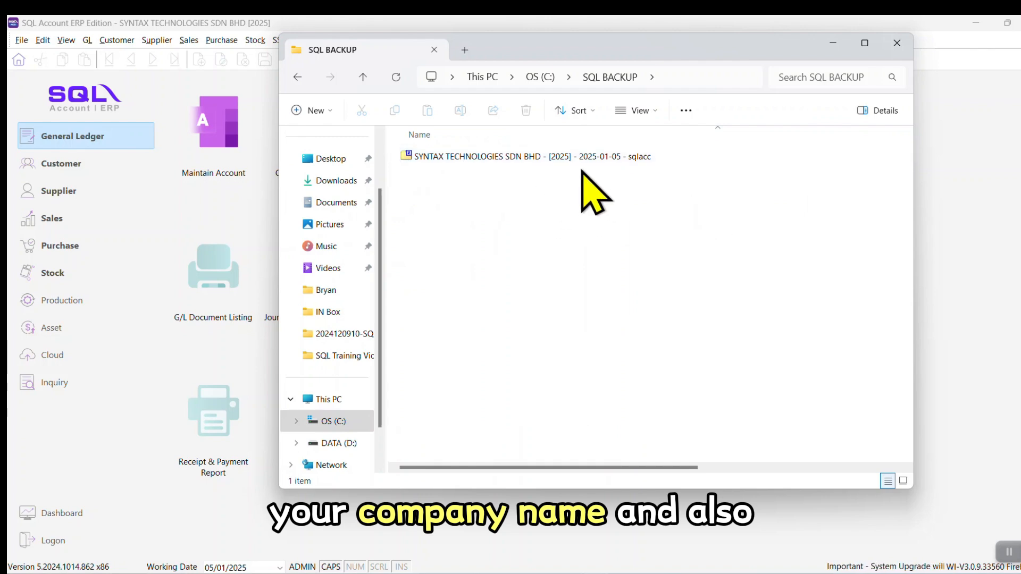
mouse_move(616, 205)
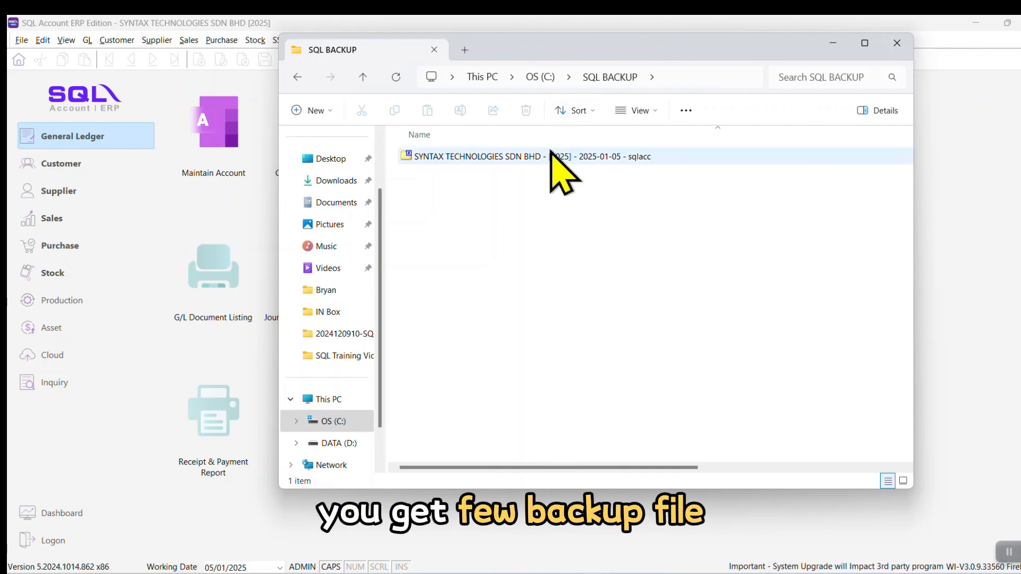
mouse_move(578, 357)
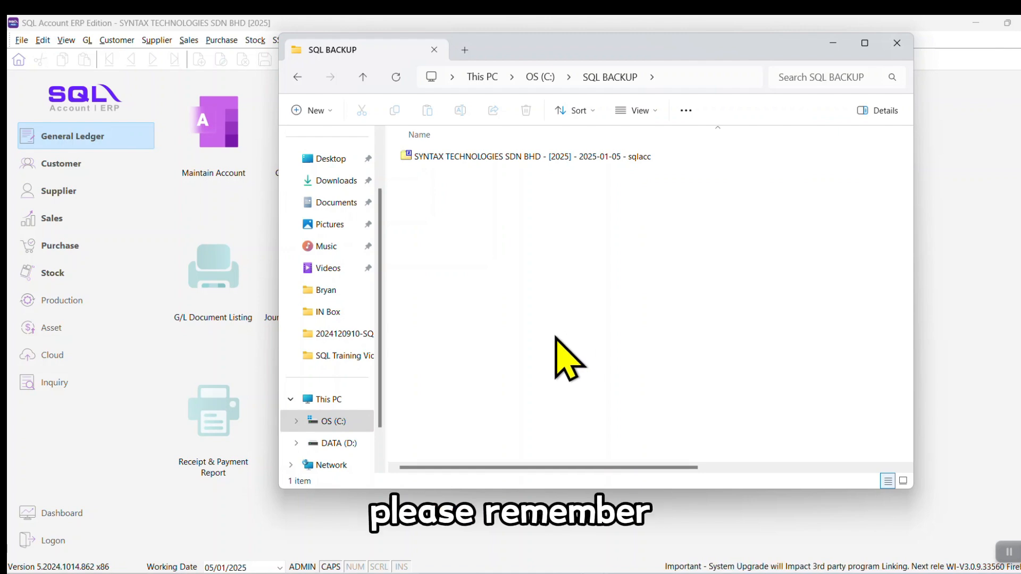
mouse_move(531, 374)
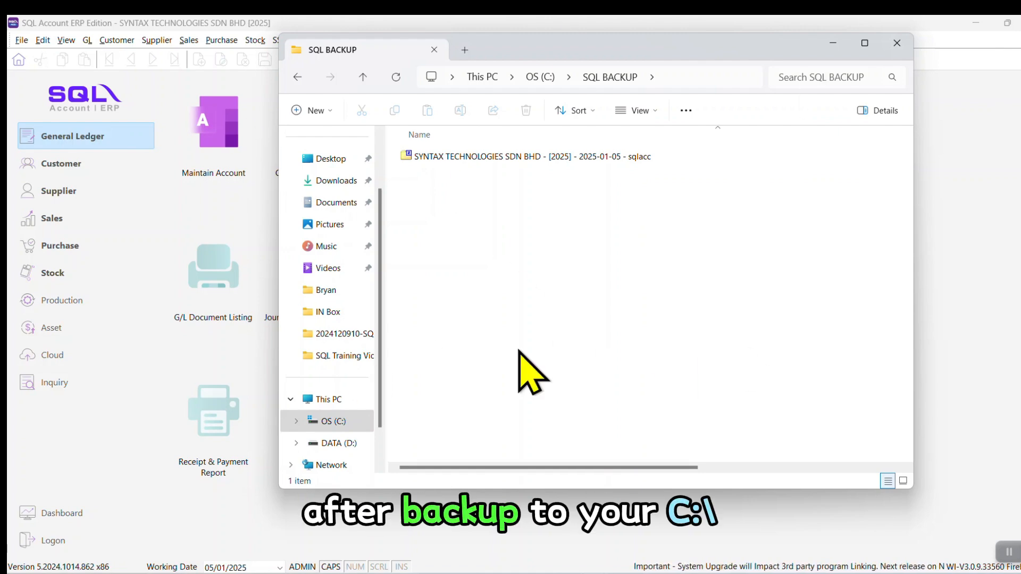
mouse_move(446, 251)
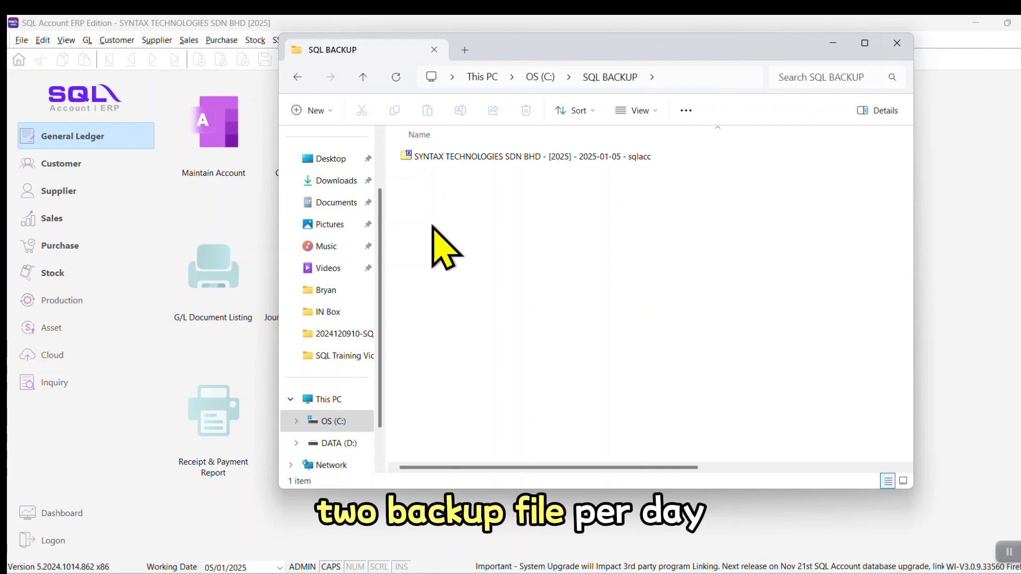
click(897, 42)
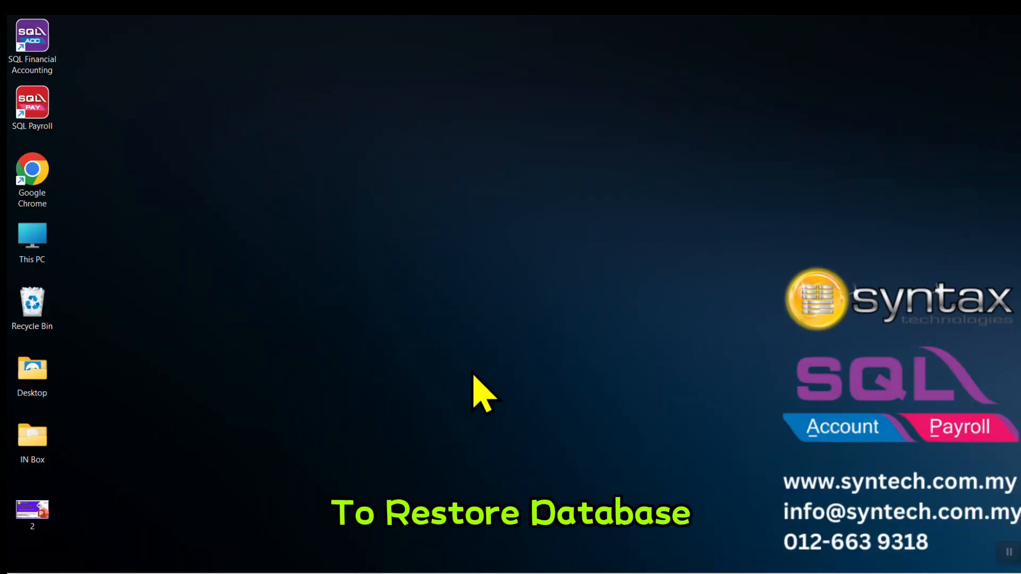
mouse_move(518, 338)
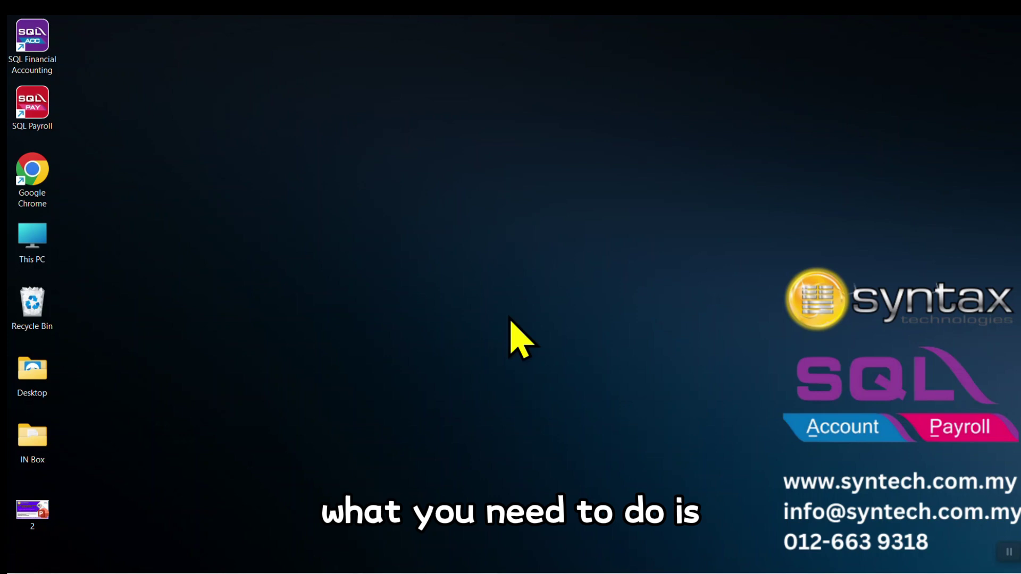
Launch SQL Financial Accounting from the desktop shortcut to reach the login screen
double_click(32, 34)
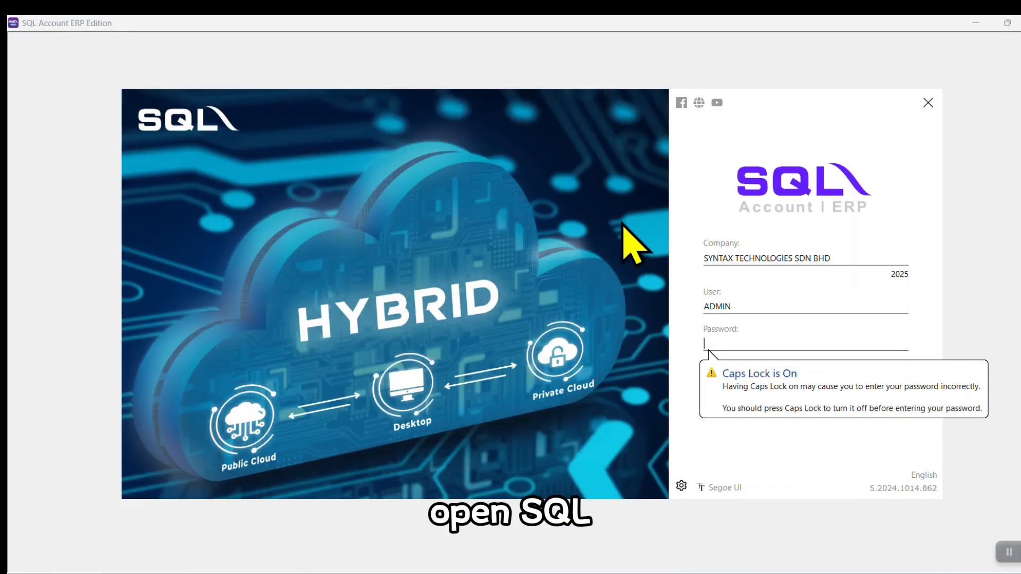
mouse_move(715, 531)
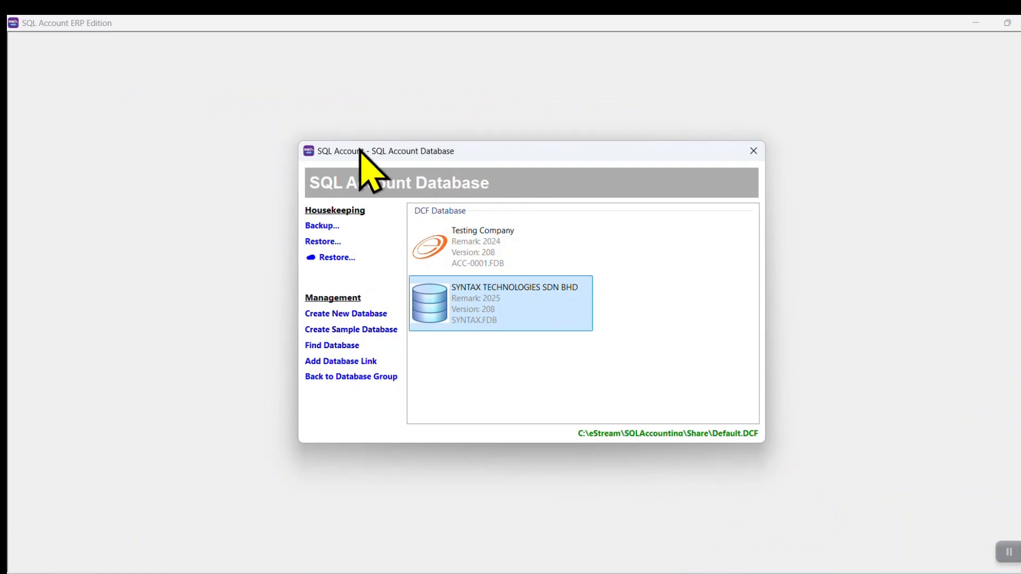
Choose the SYNTAX TECHNOLOGIES backup zip from C:\SQL BACKUP as the file to restore
click(337, 256)
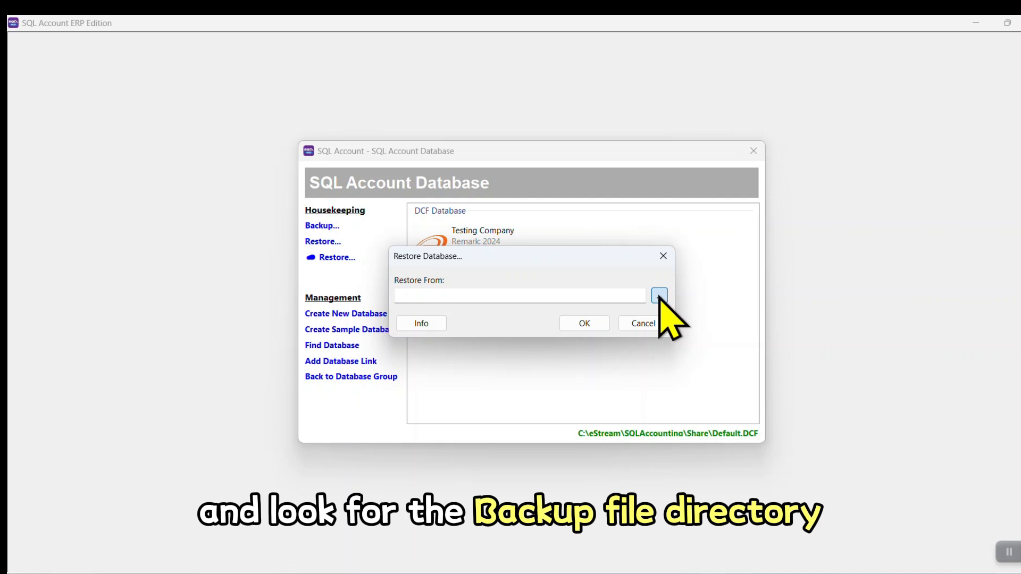
click(658, 295)
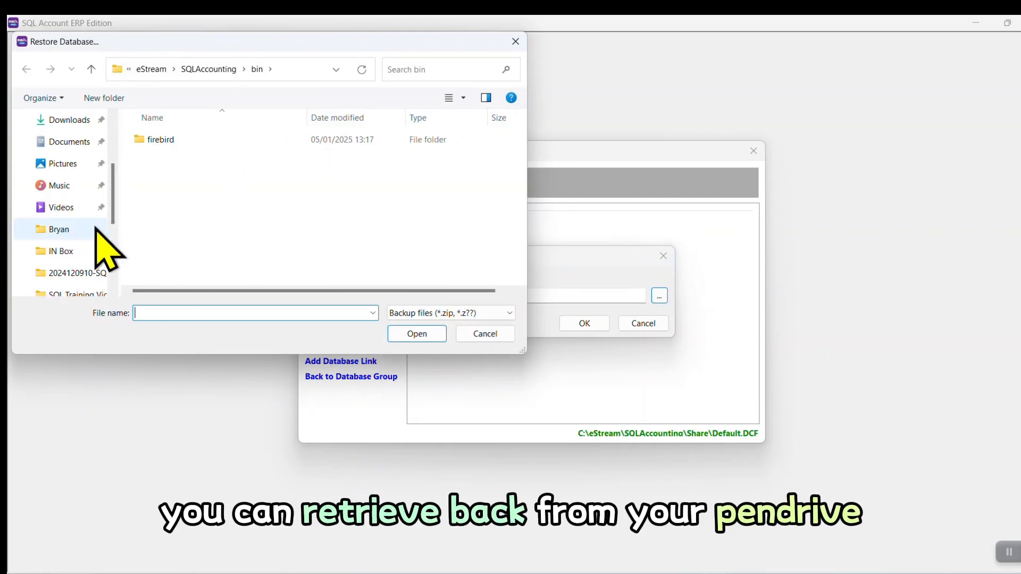
click(64, 207)
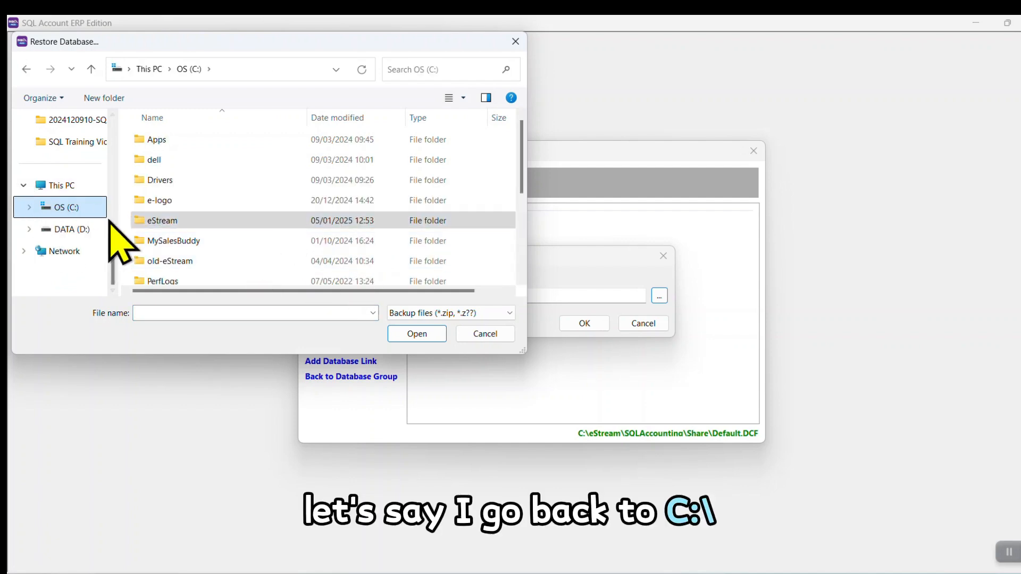
scroll(down, 3)
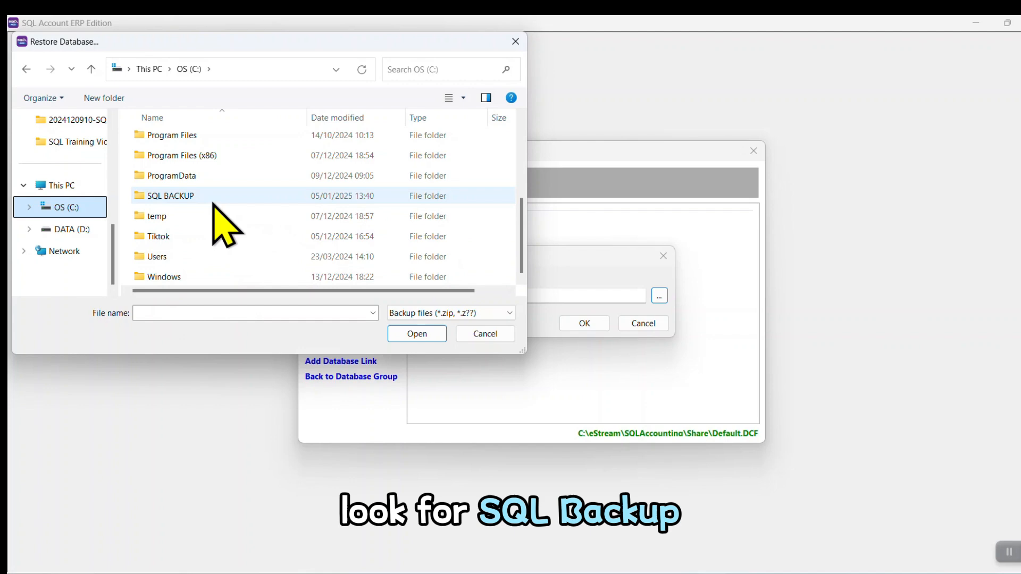
double_click(172, 196)
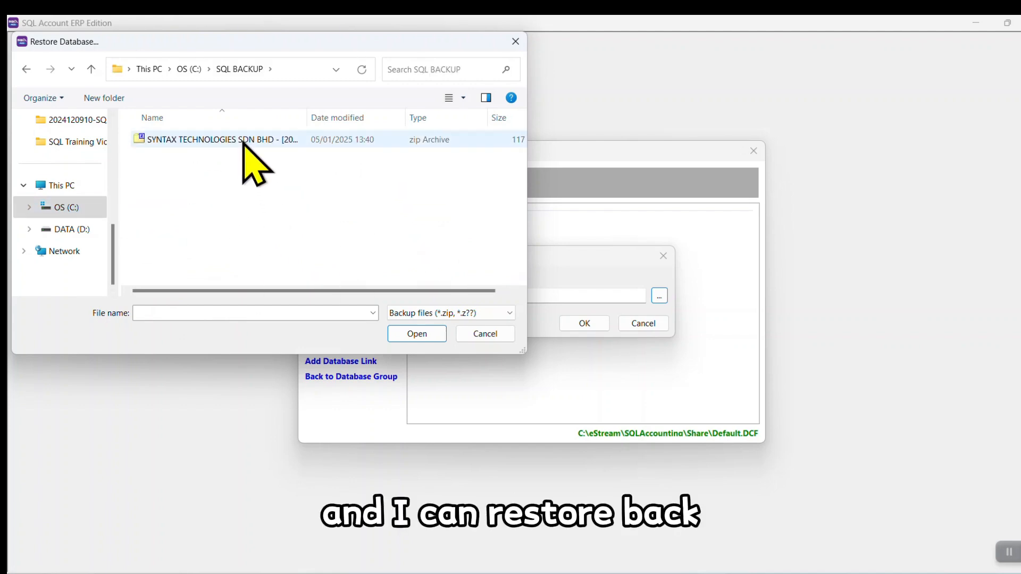
click(415, 333)
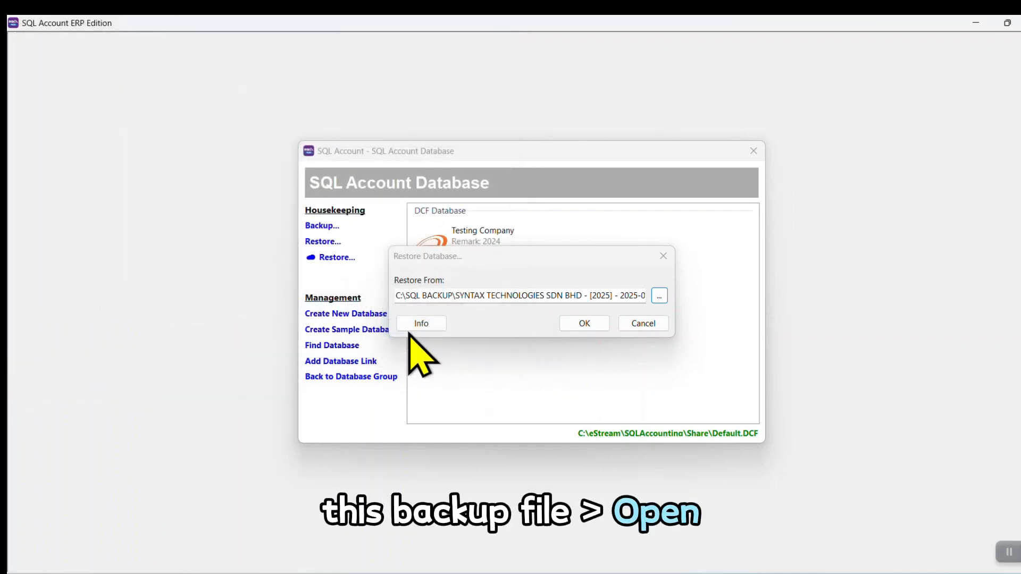
click(583, 323)
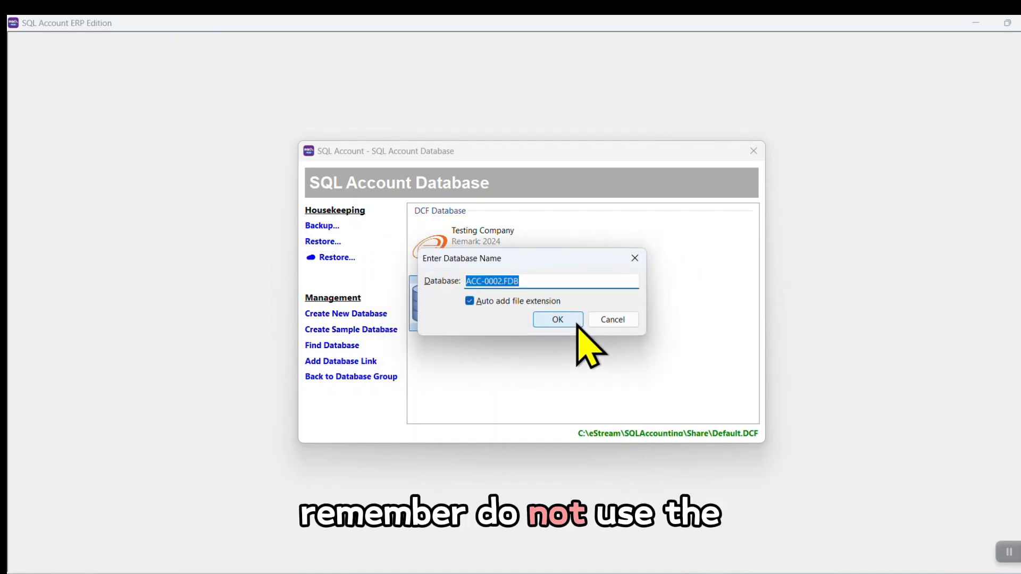
mouse_move(417, 319)
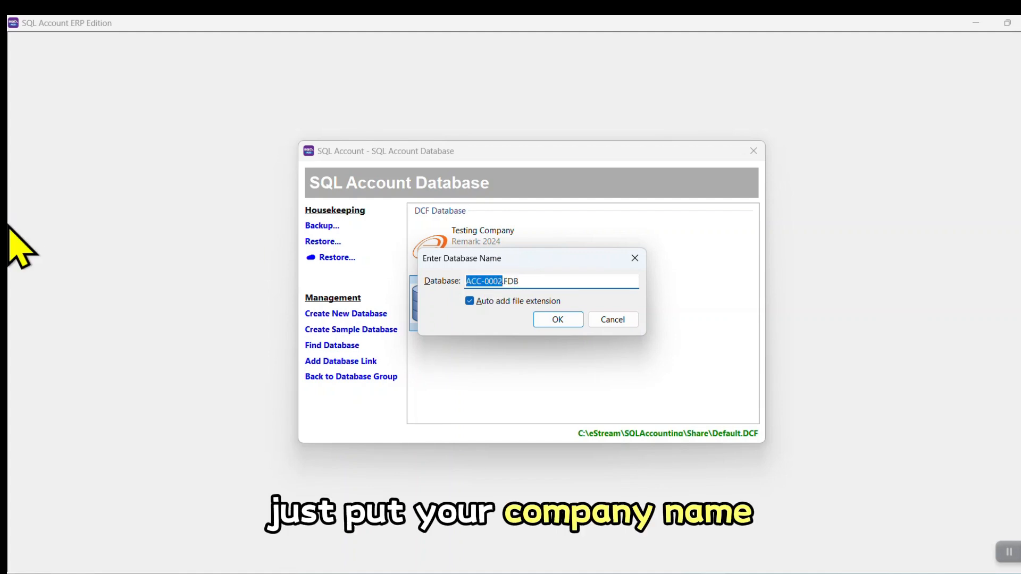
Name the restored database SYNTAX20250105 and run the restore
text(SYNTAX.FDB)
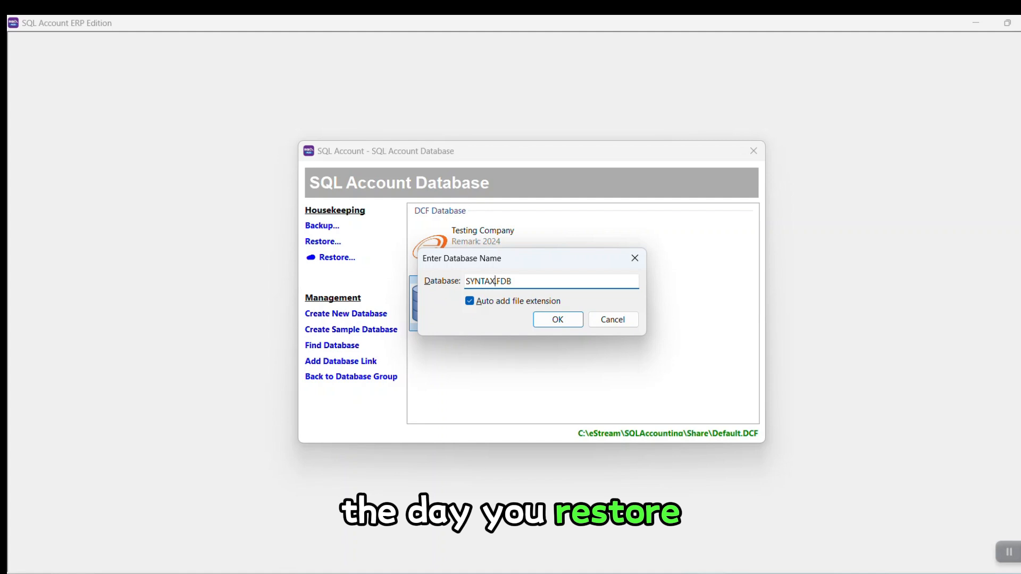
text(2025)
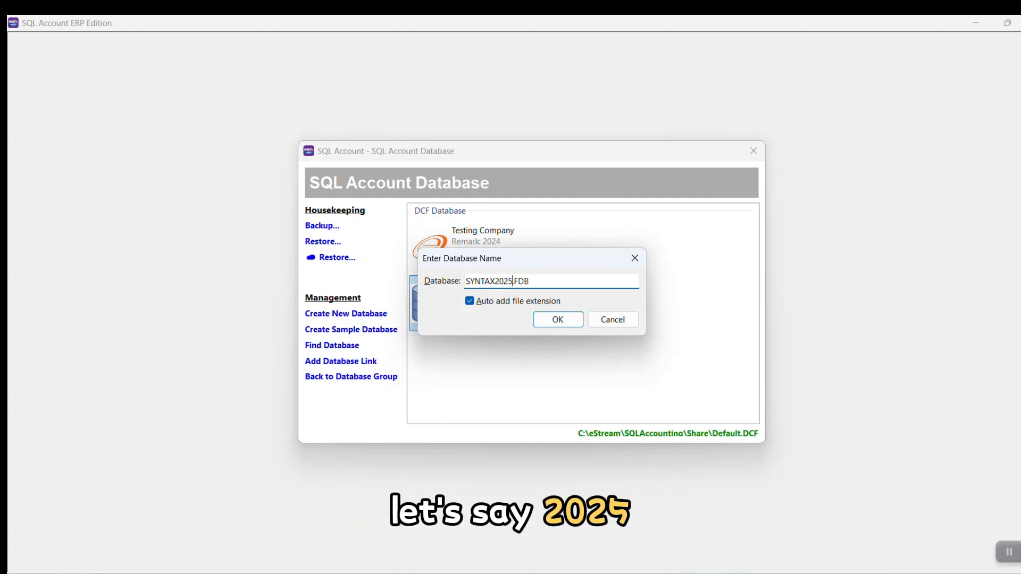
text(0105)
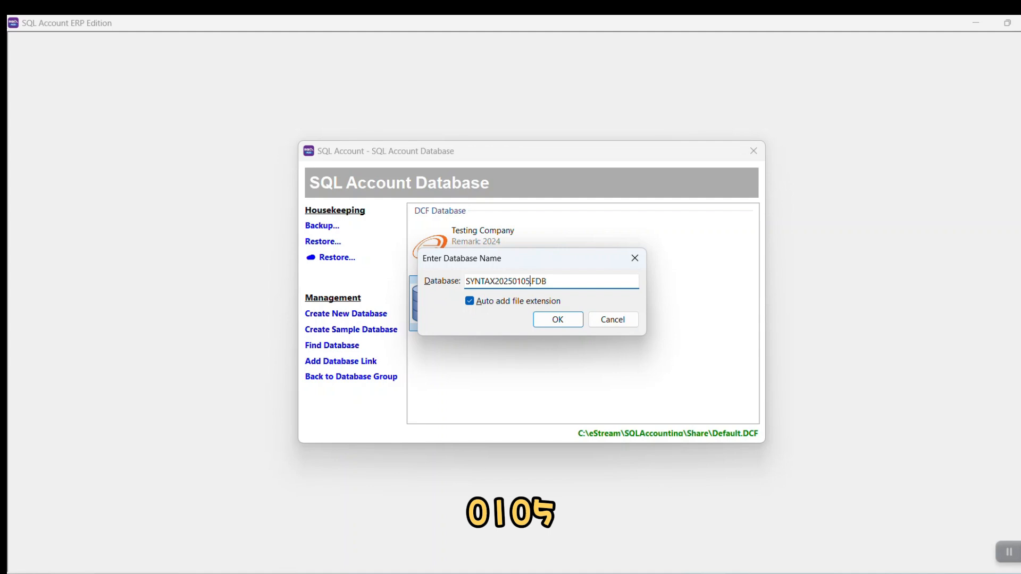
click(556, 319)
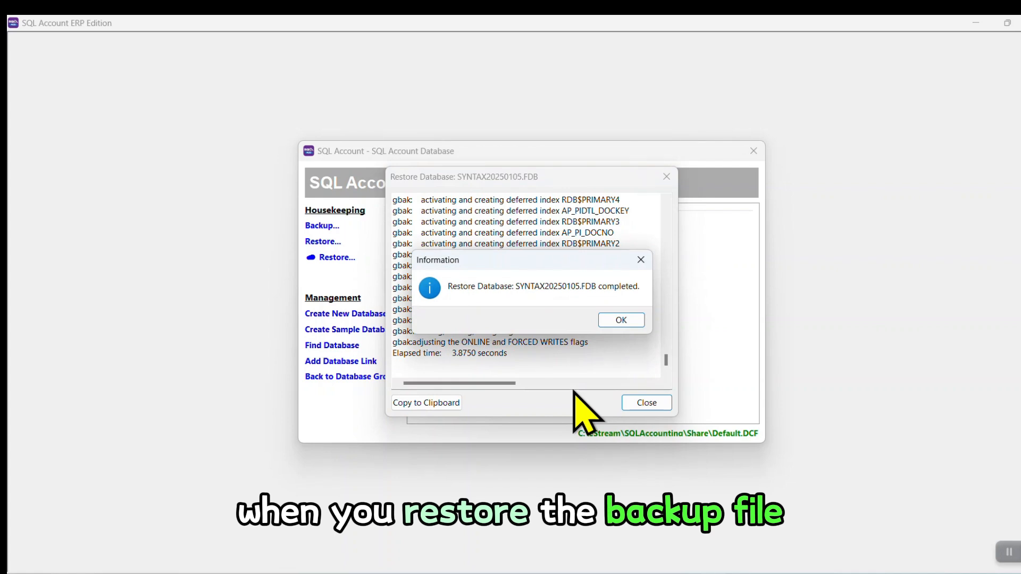
Dismiss the restore completion message and log so SYNTAX20250105.FDB shows in the database list
click(619, 320)
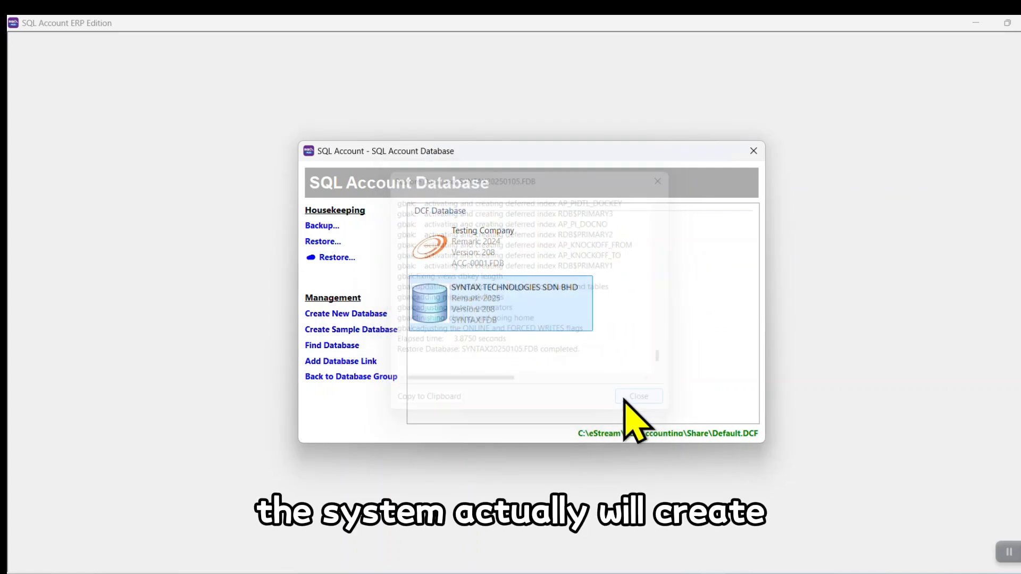
click(637, 396)
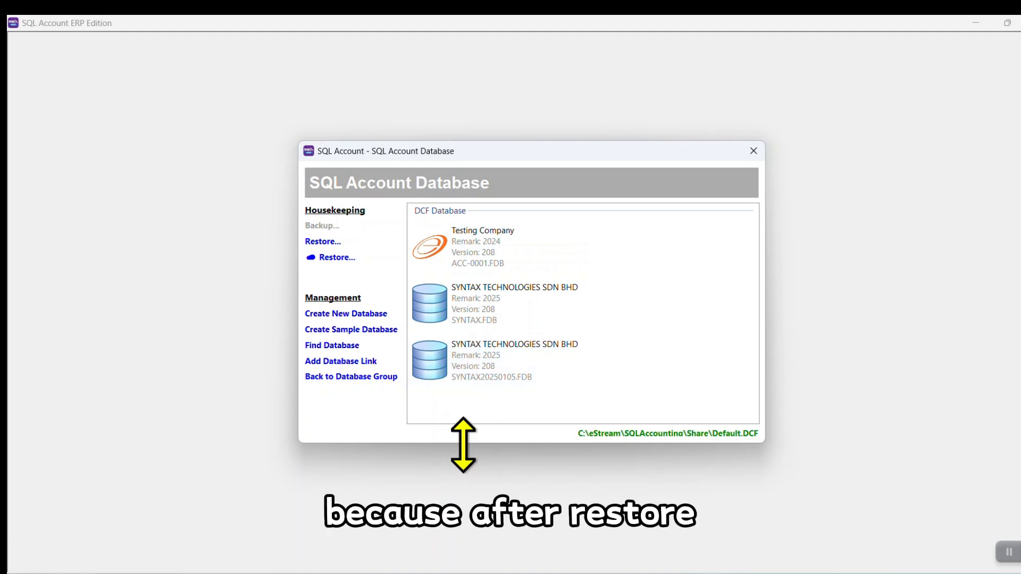
mouse_move(508, 426)
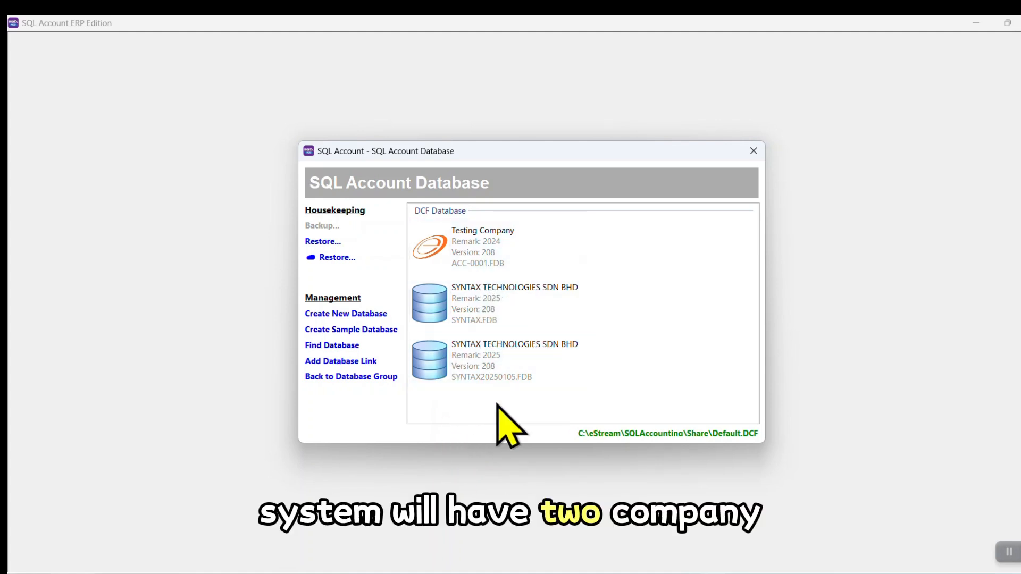
mouse_move(560, 469)
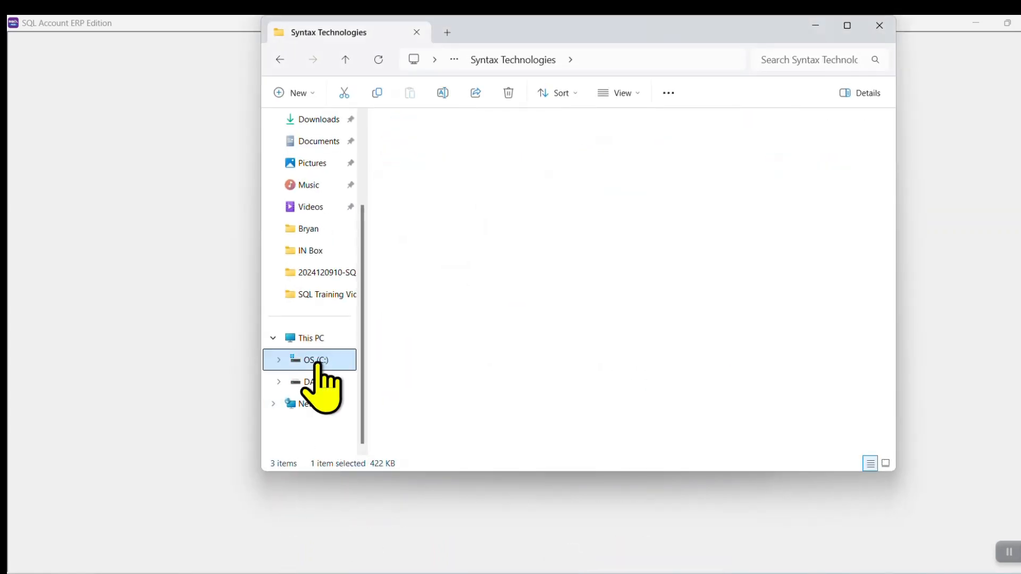
Browse into C:\eStream\SQLAccounting toward the DB folder holding the .FDB files
double_click(316, 359)
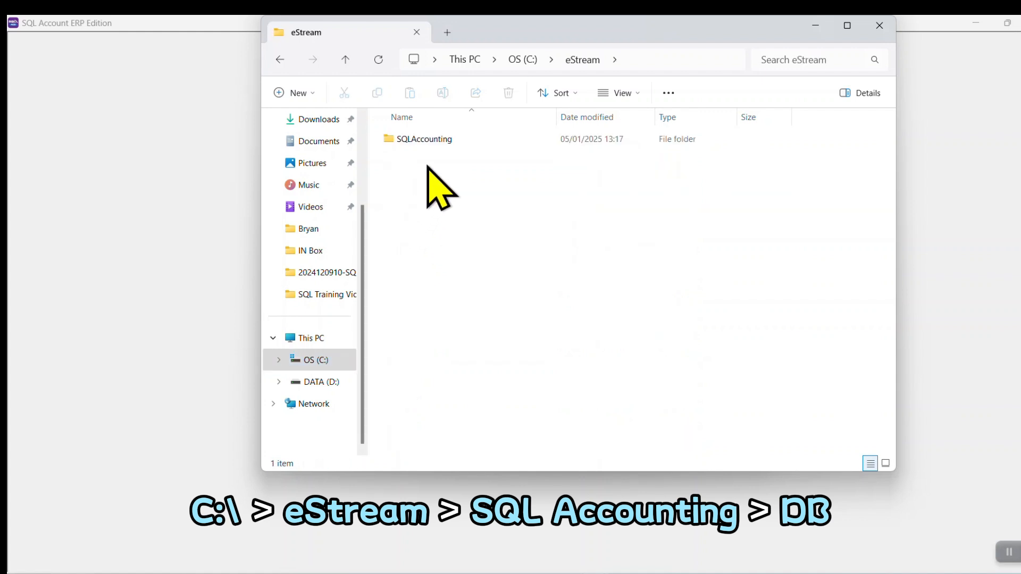
double_click(424, 139)
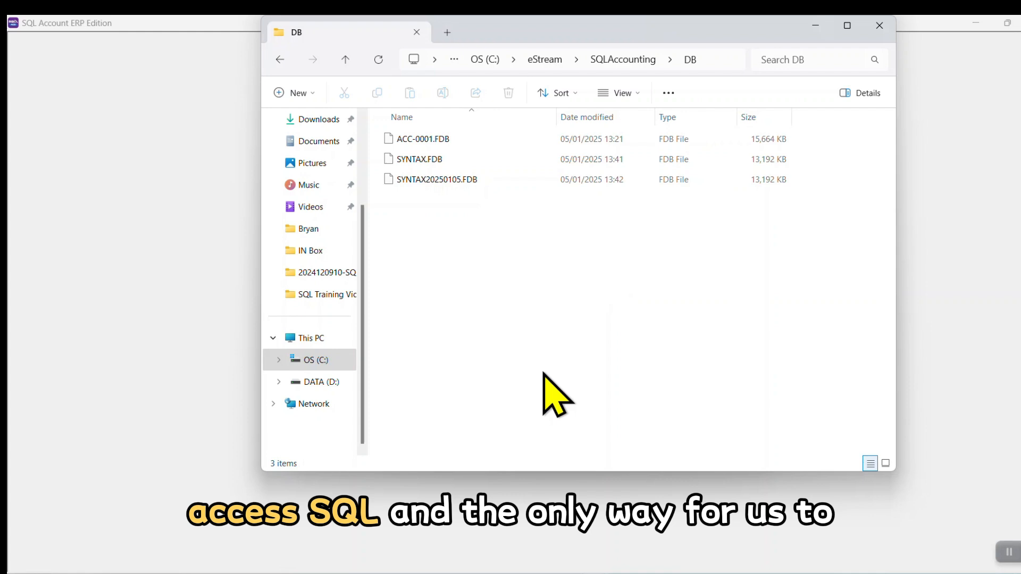
mouse_move(462, 263)
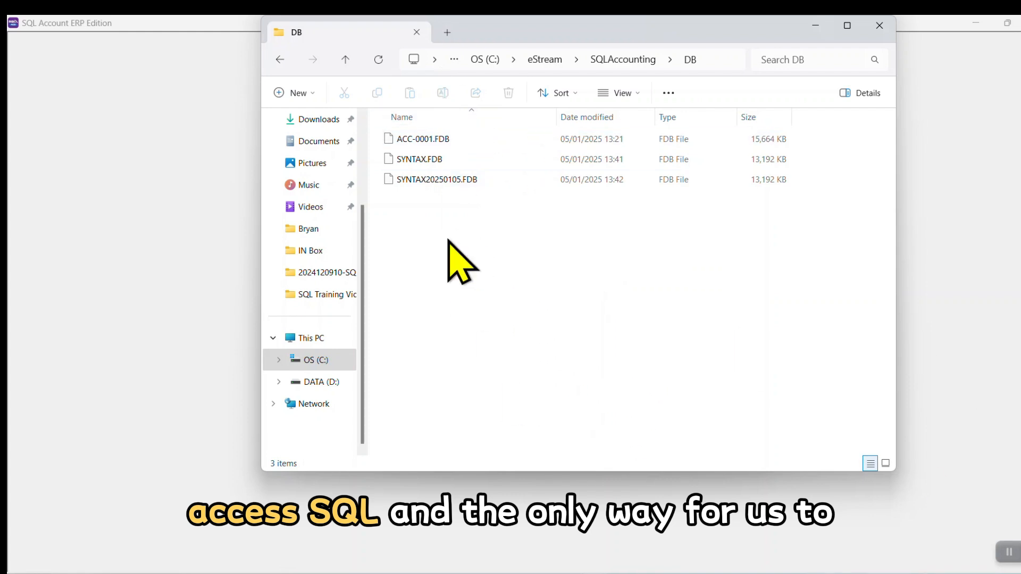
mouse_move(459, 215)
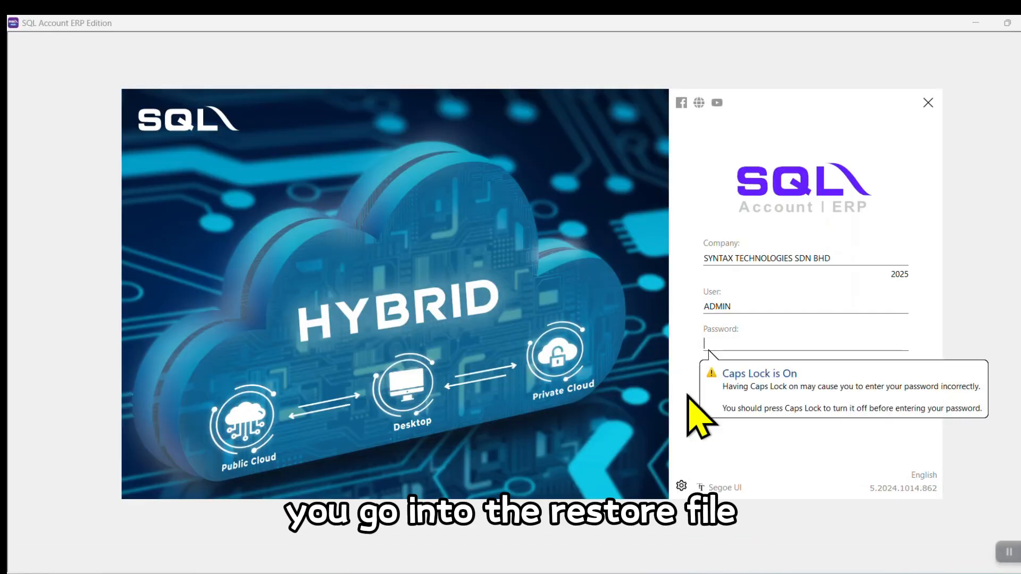
Log on to SYNTAX TECHNOLOGIES SDN BHD [2025] with the password to reach General Ledger
text(PASSWORD)
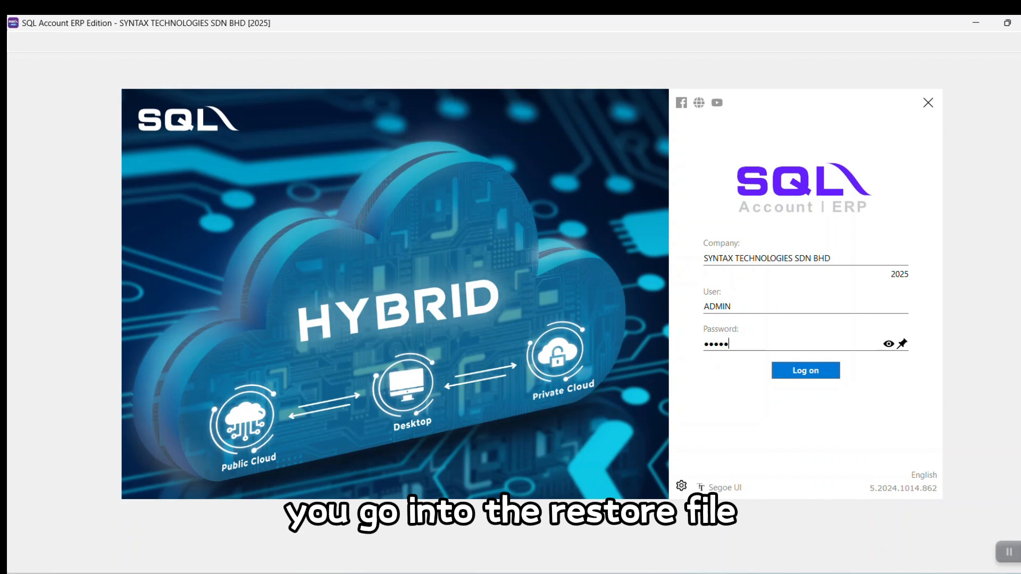
click(804, 370)
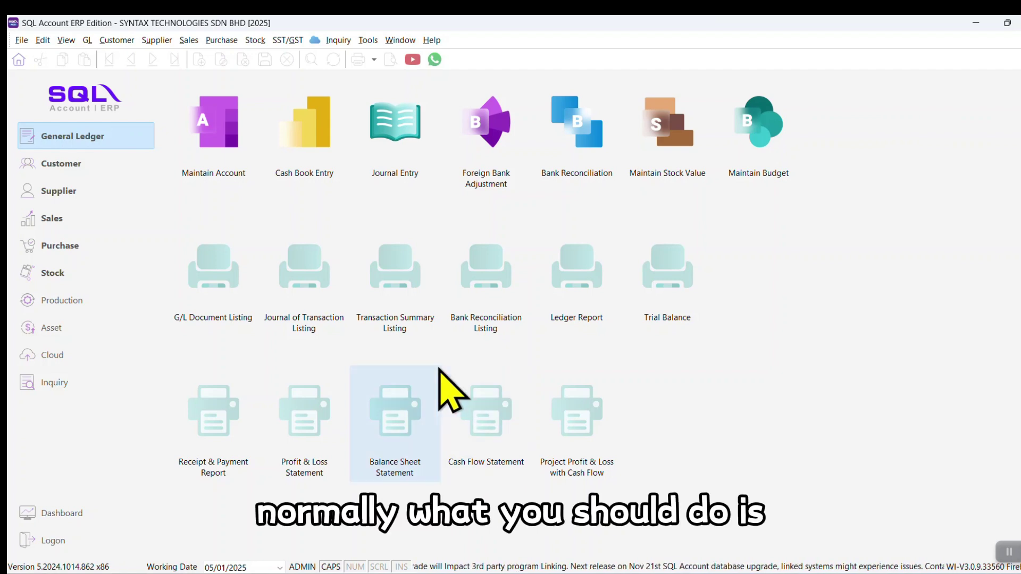
Enter remark 20250105 in the Company Profile and save it
click(22, 39)
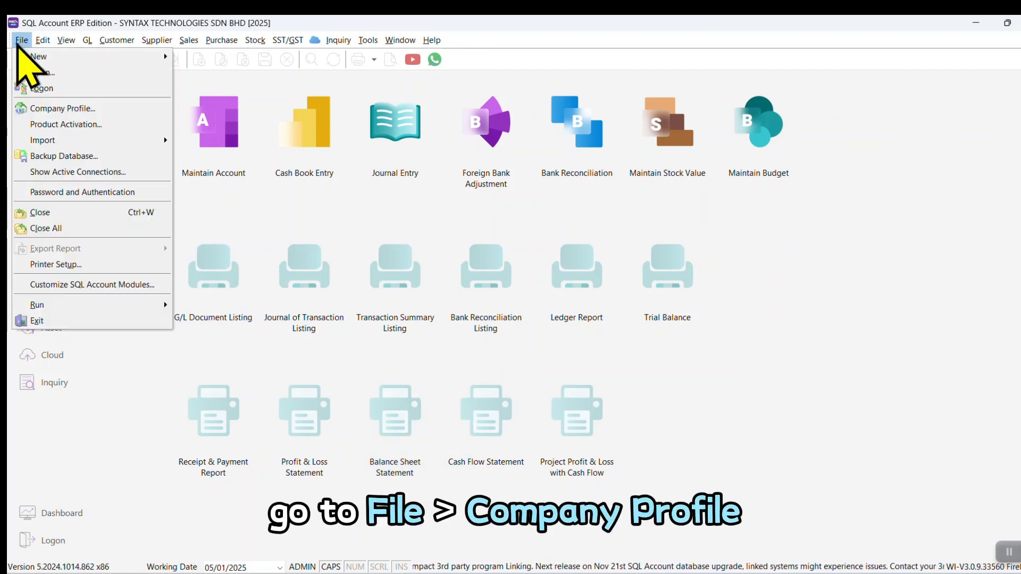
click(63, 108)
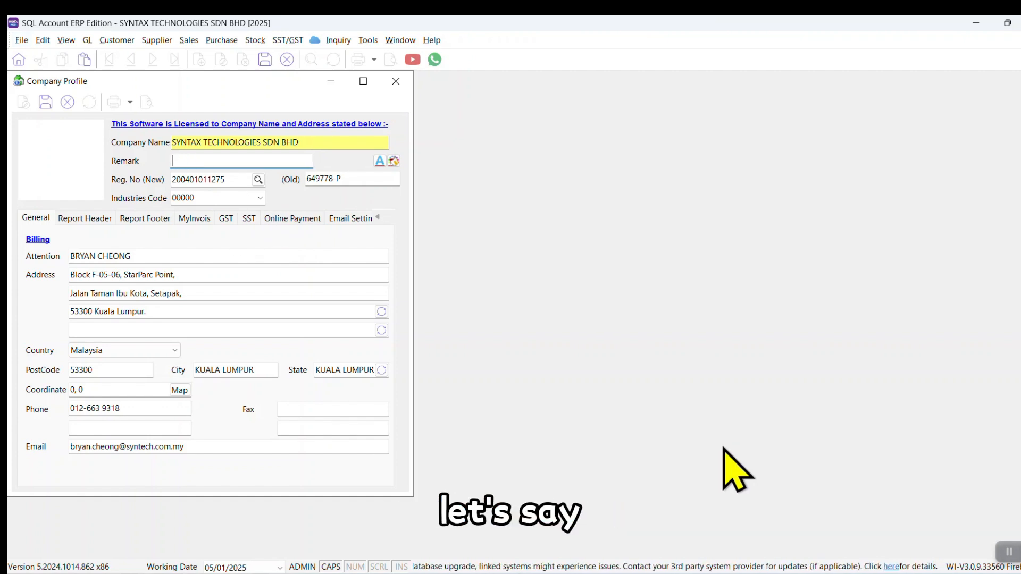
text(202501)
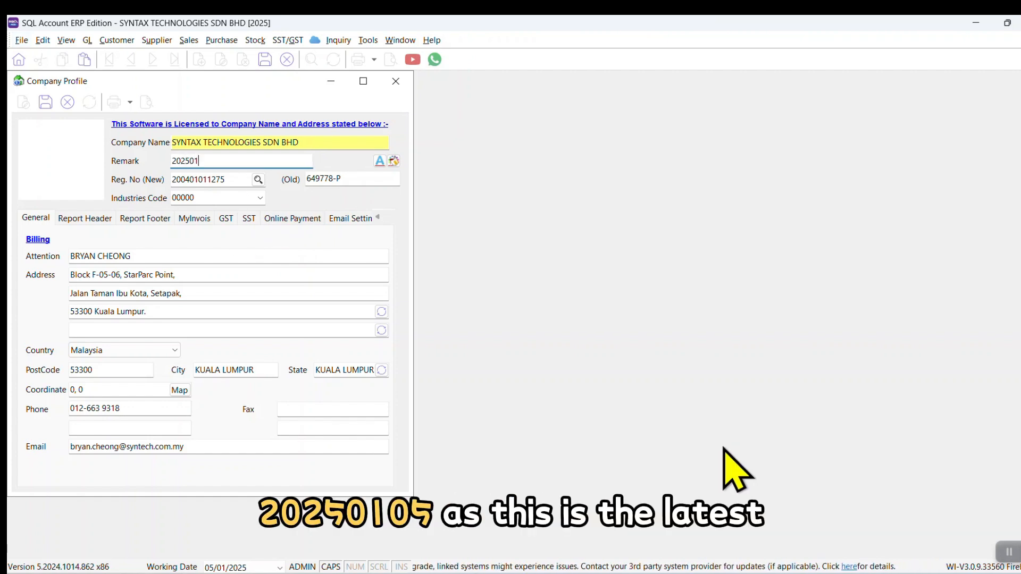
text(05)
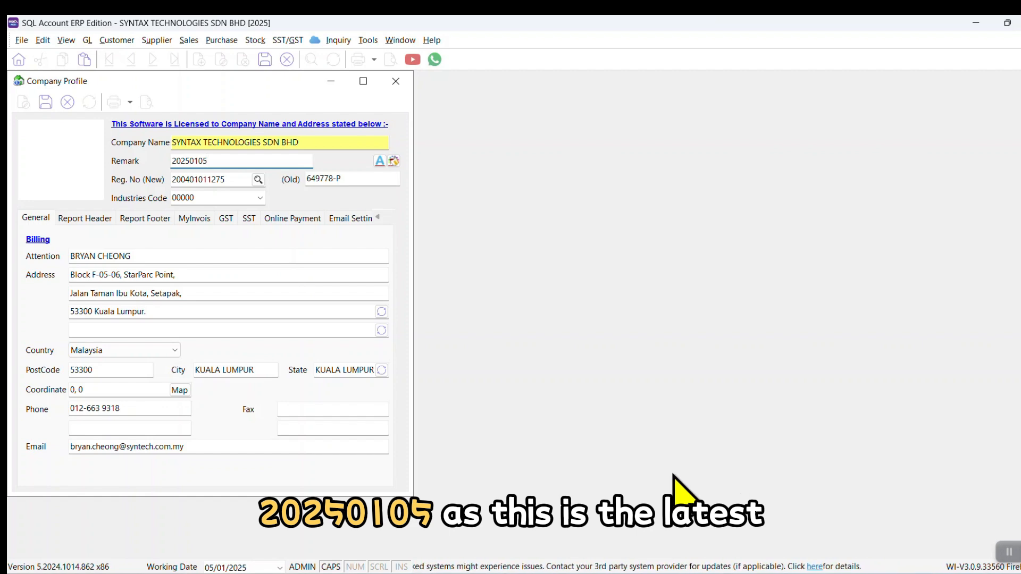
click(45, 102)
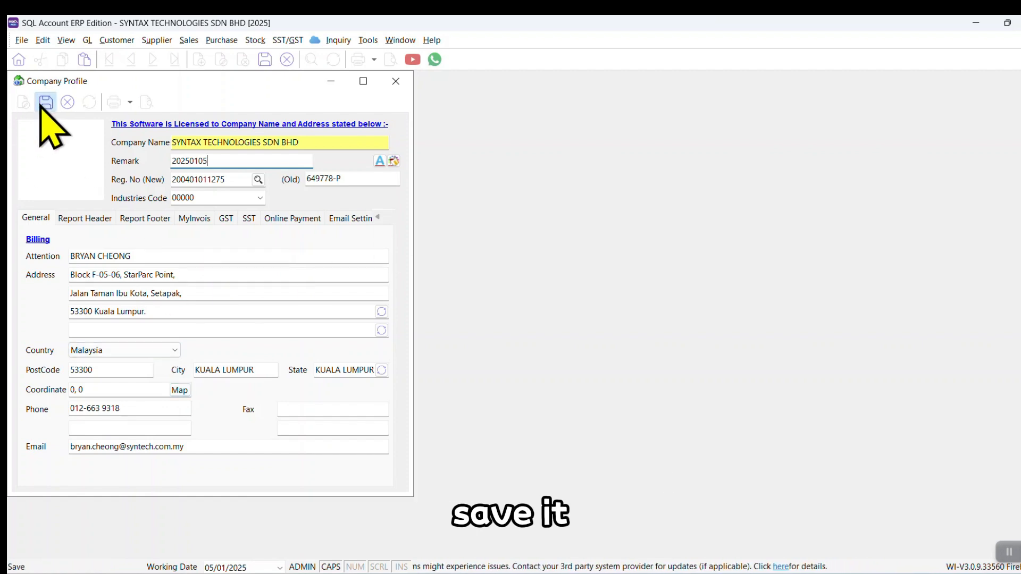
click(45, 102)
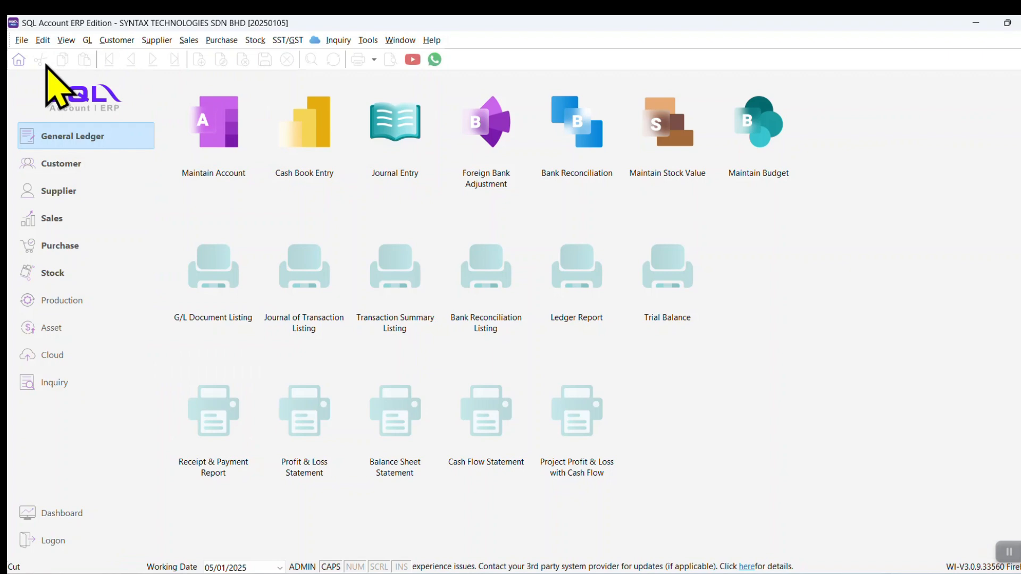
Log off via File > Logon and bring up the company database list
click(21, 40)
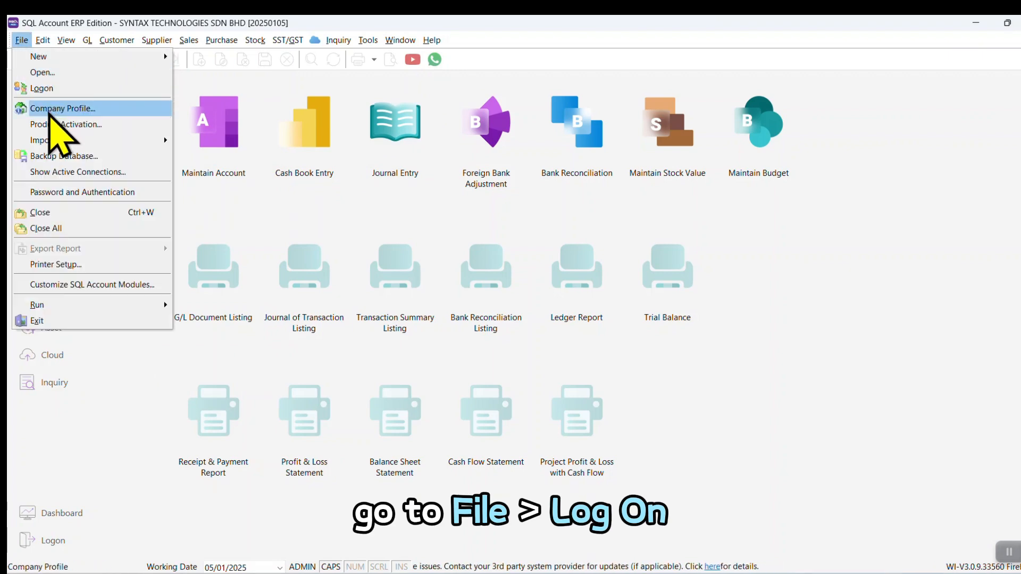
click(41, 88)
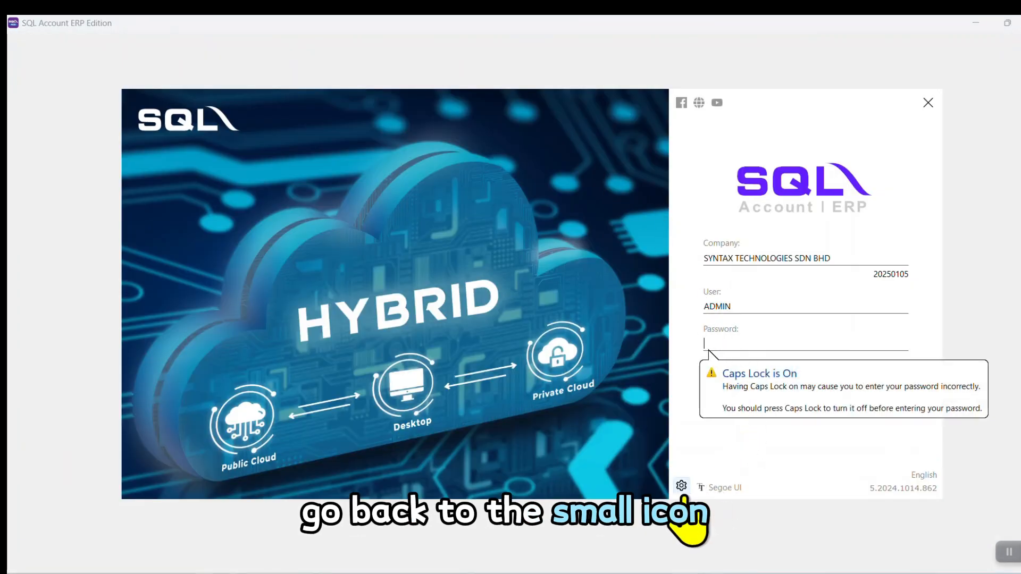
click(680, 486)
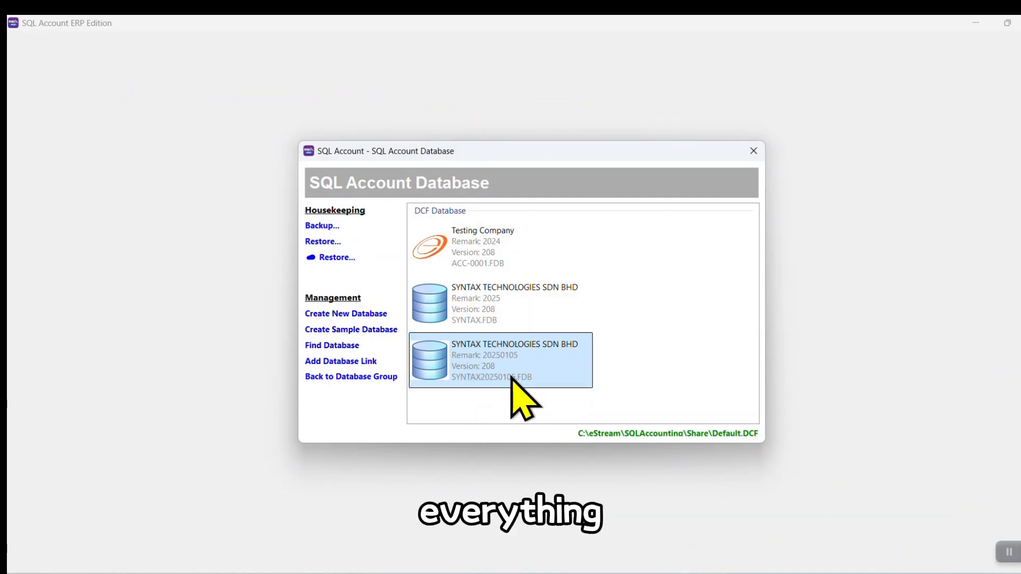
Inspect the old 2025 SYNTAX.FDB entry's actions without applying any, then choose the 20250105 company for sign-in
click(499, 303)
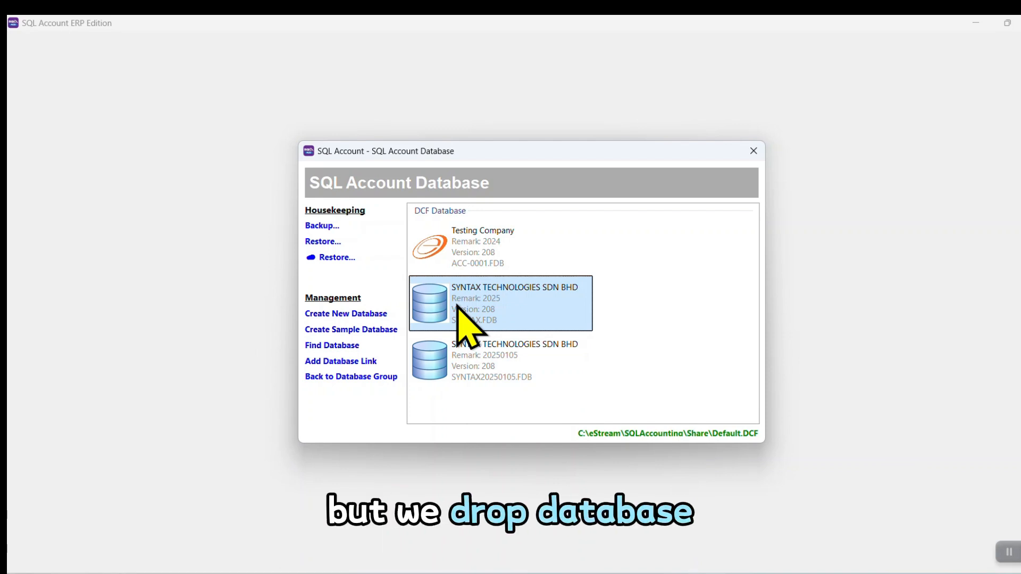
right_click(472, 306)
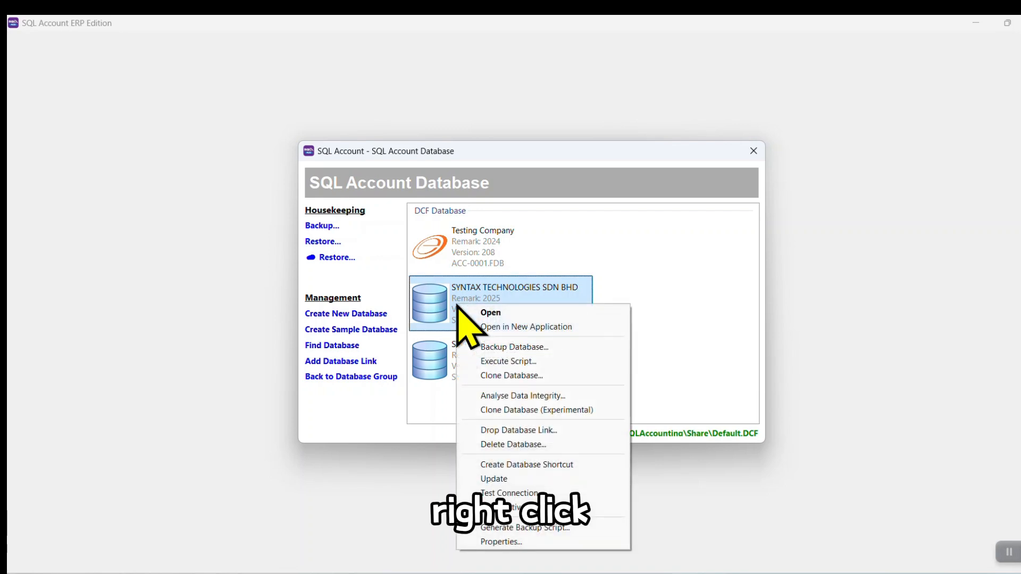
mouse_move(518, 430)
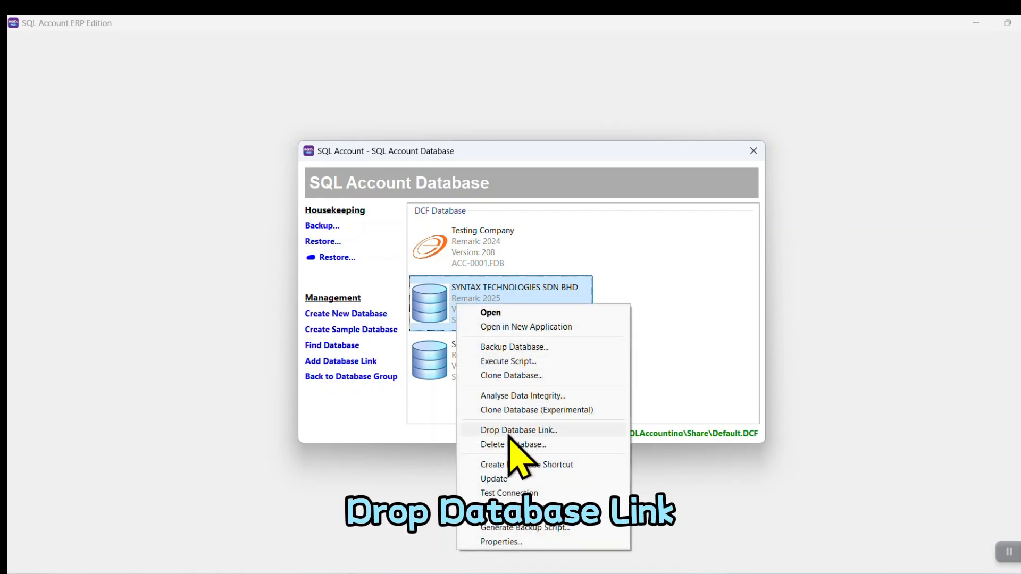
click(518, 429)
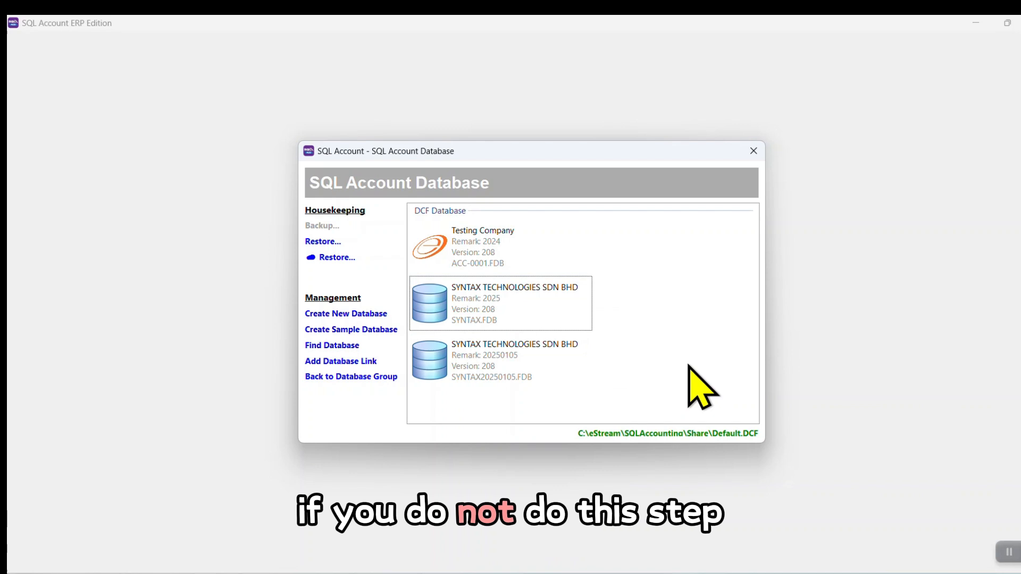
double_click(492, 361)
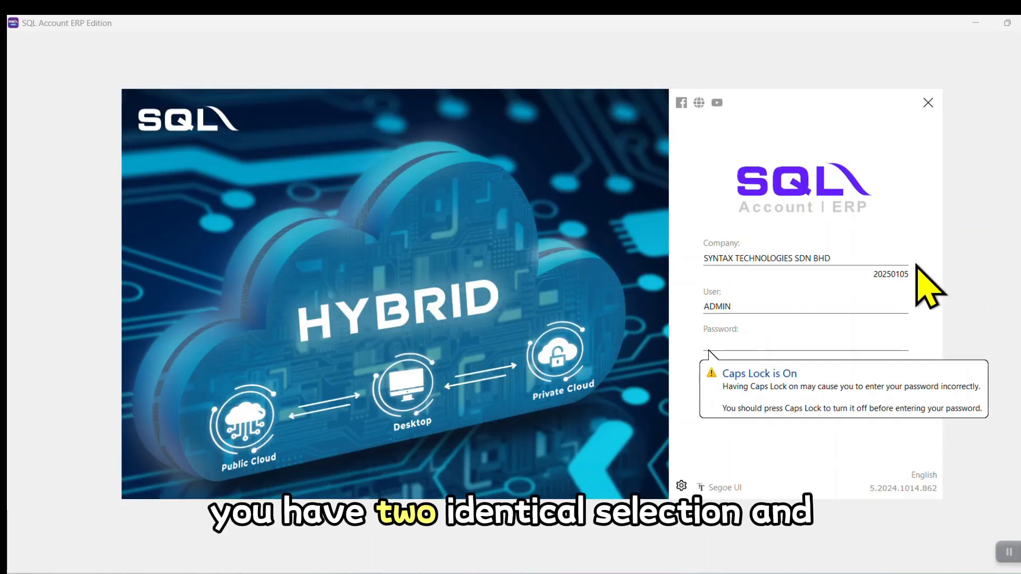
Expand the Company dropdown listing Testing Company and both SYNTAX entries, 2025 and 20250105
click(902, 257)
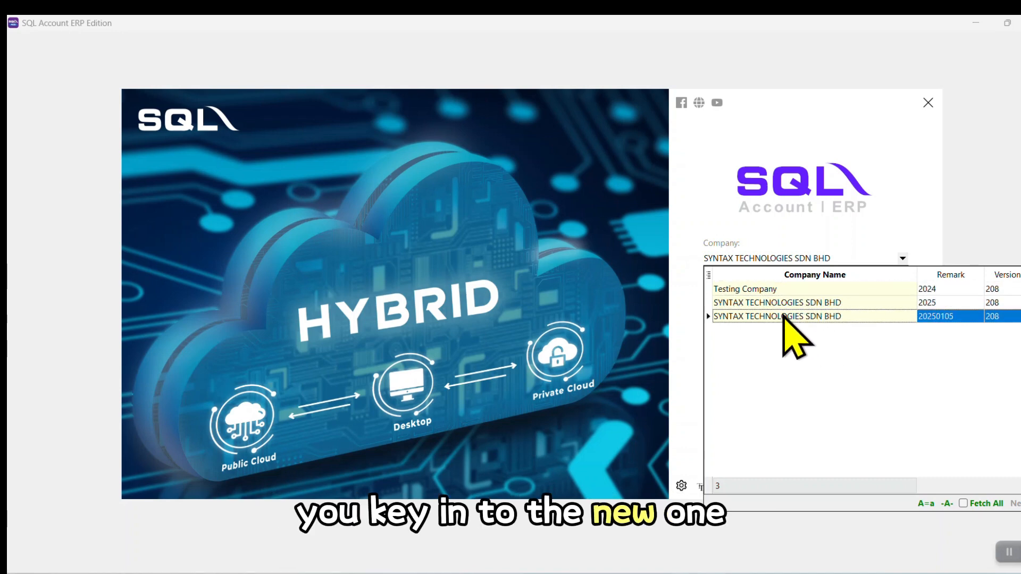
mouse_move(827, 344)
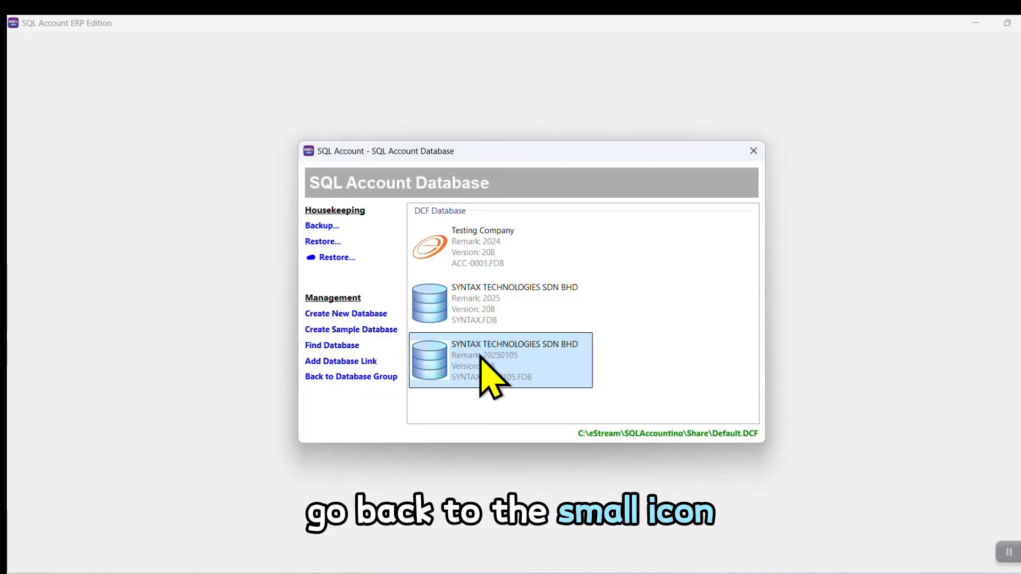
Drop the database link of the old SYNTAX.FDB entry with remark 2025
right_click(494, 303)
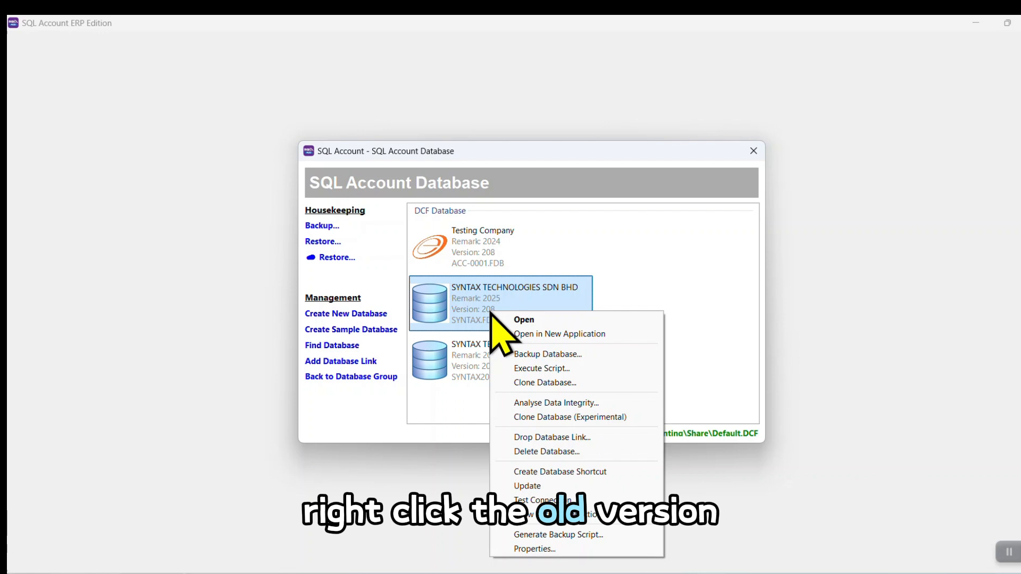
click(552, 437)
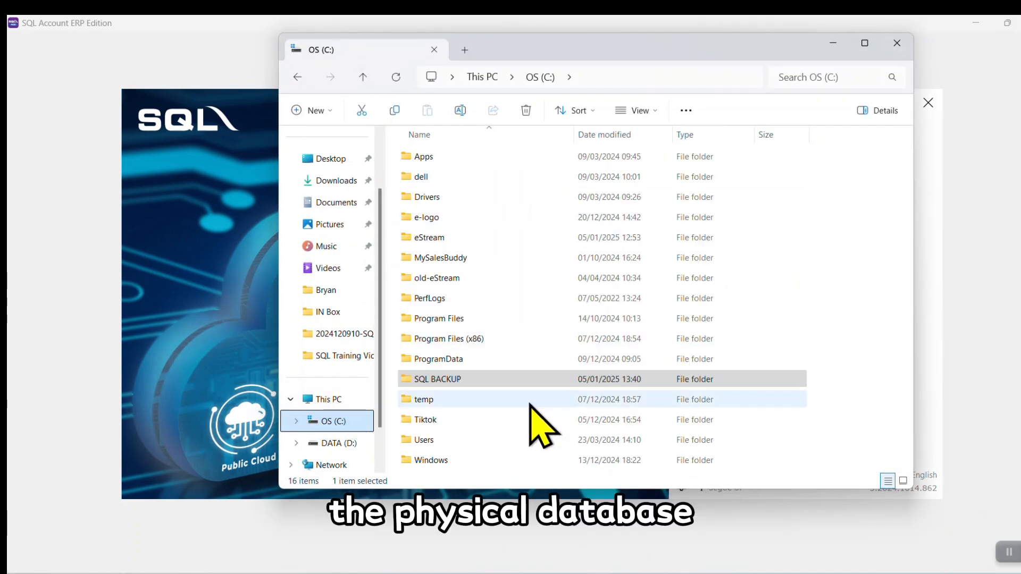
mouse_move(442, 254)
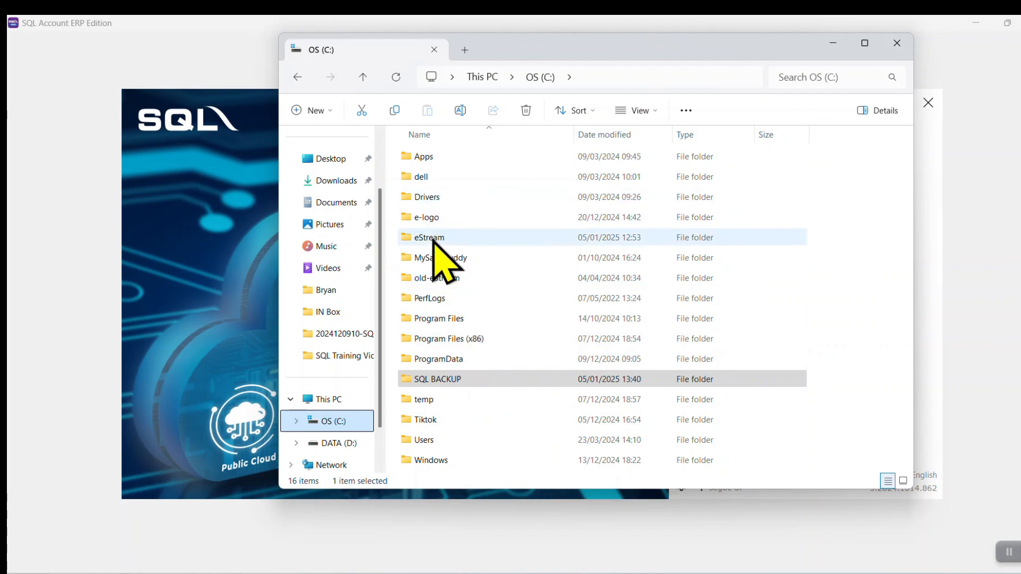
Navigate from C: into eStream and on to the DB folder holding the database files
double_click(428, 237)
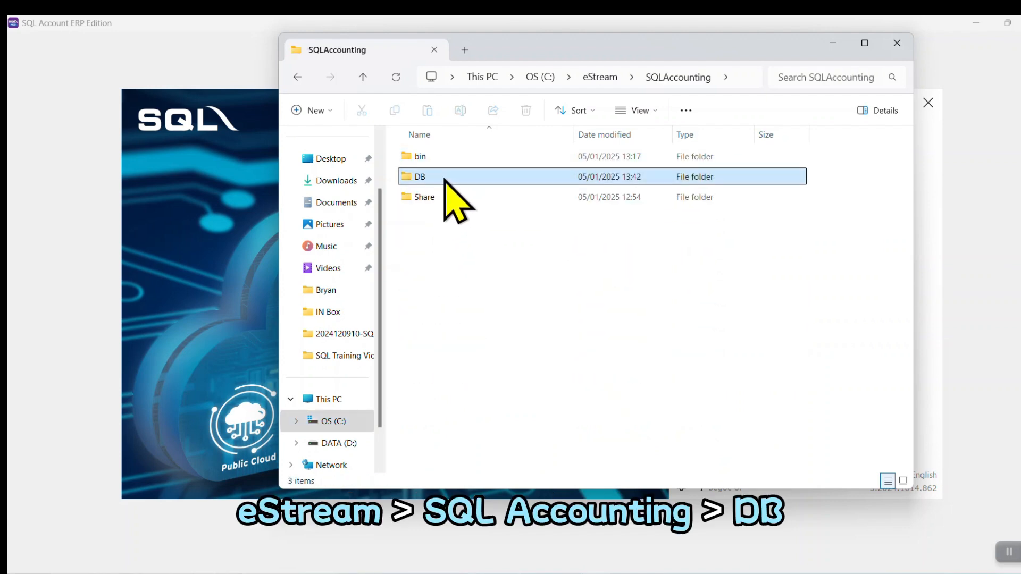
double_click(420, 177)
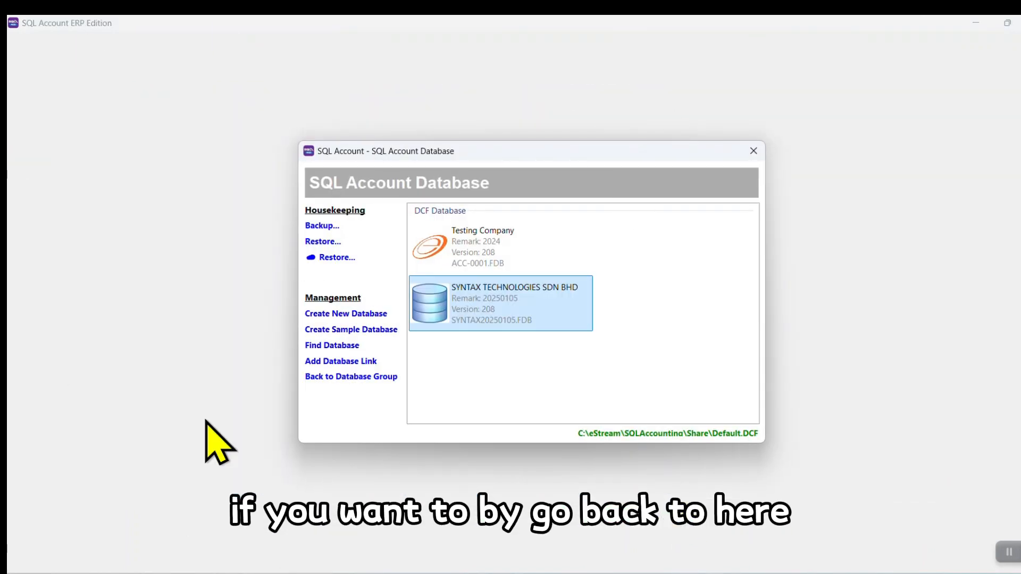
Run Find Database to list the unlinked SYNTAX.FDB database with remark 2025
click(331, 345)
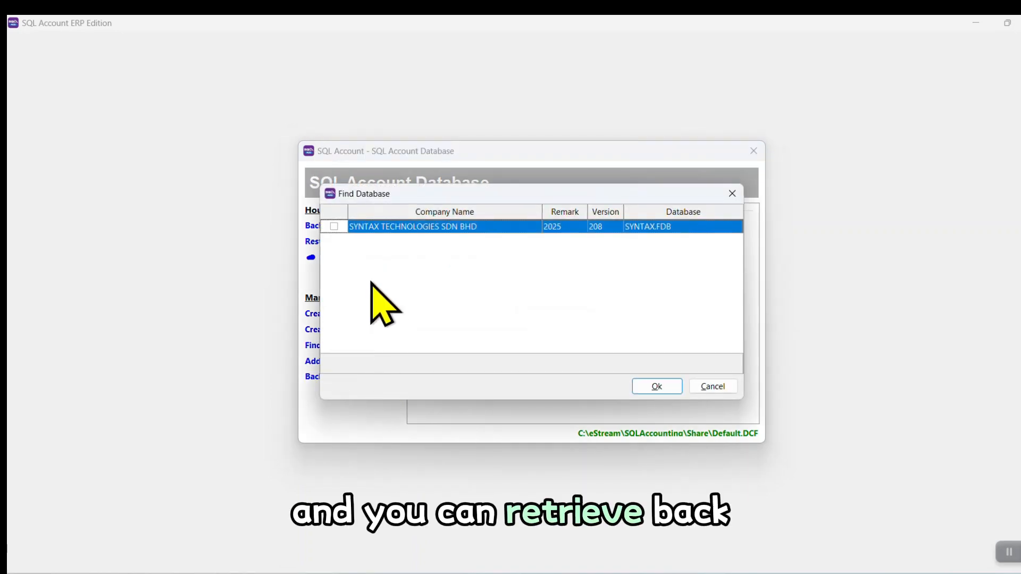